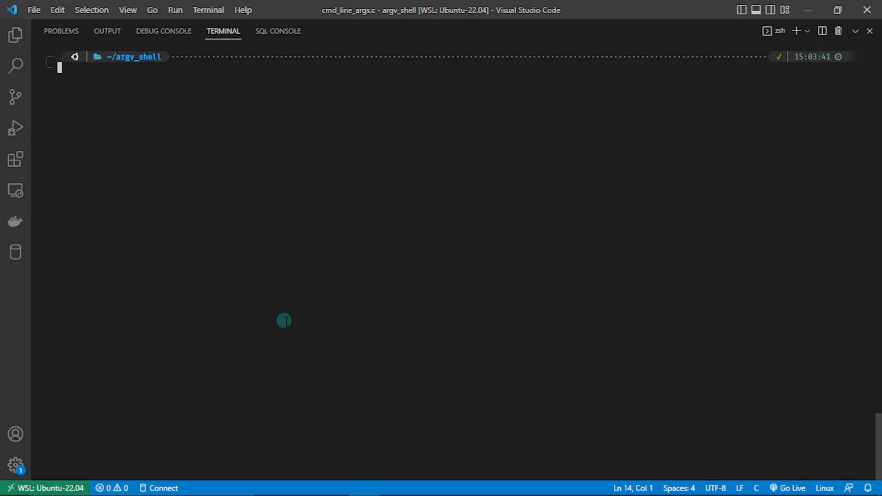
Compile cmd_line_args.c with gcc and run ./cmd_line_args coding is fun, printing argc 4 and each argv
type("gcc cmd_line_args.c -o cmd_line_args")
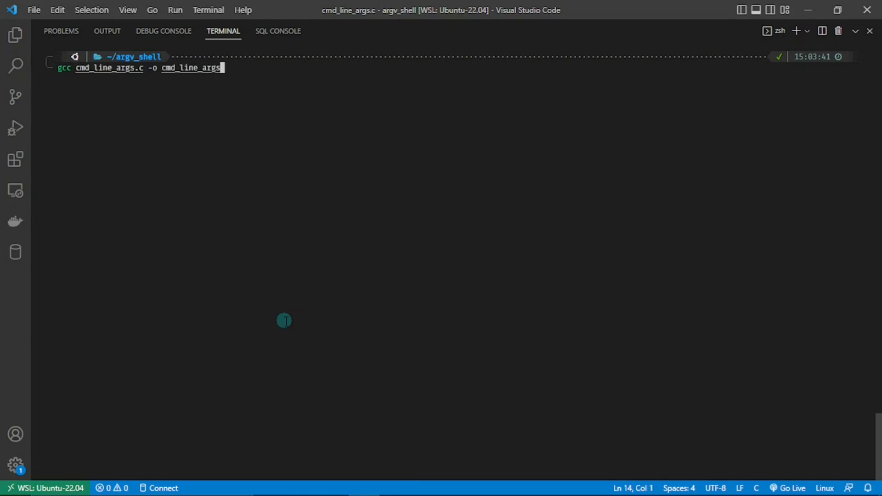
mouse_move(113, 97)
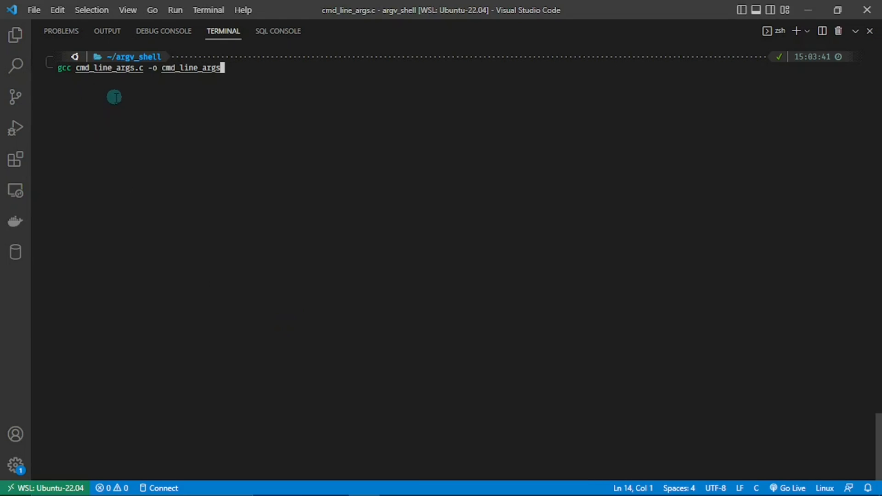
mouse_move(154, 97)
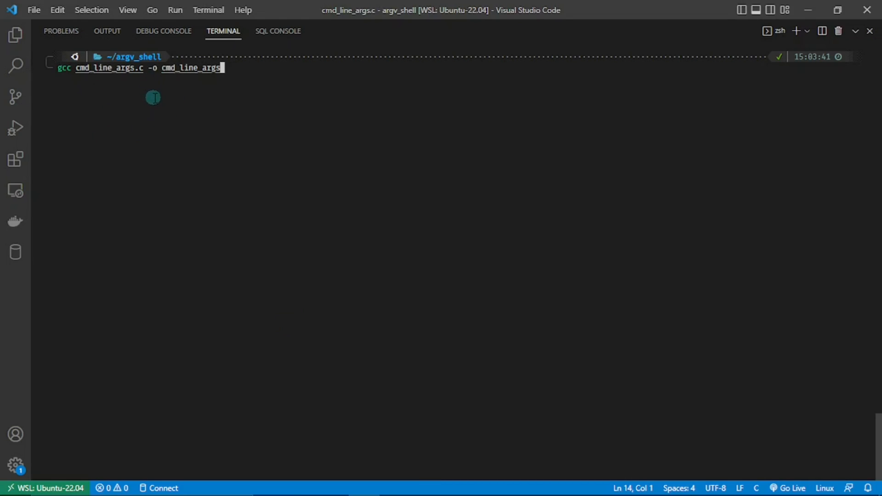
mouse_move(192, 87)
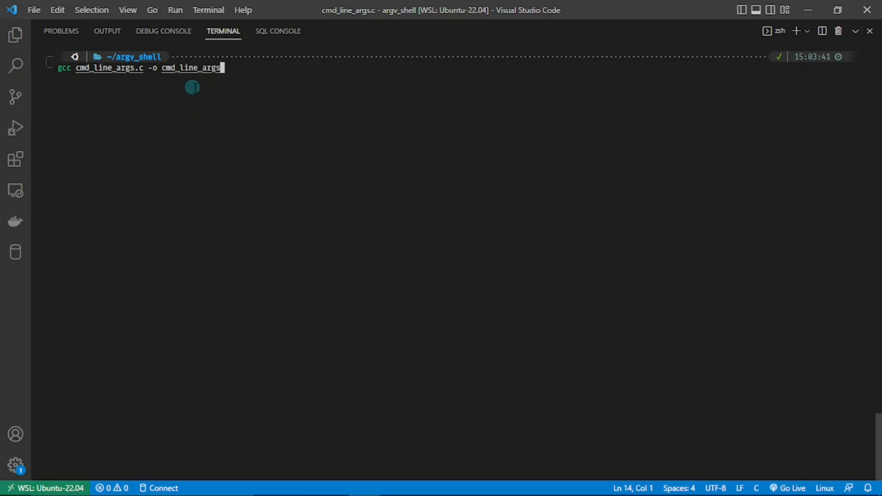
key("Return")
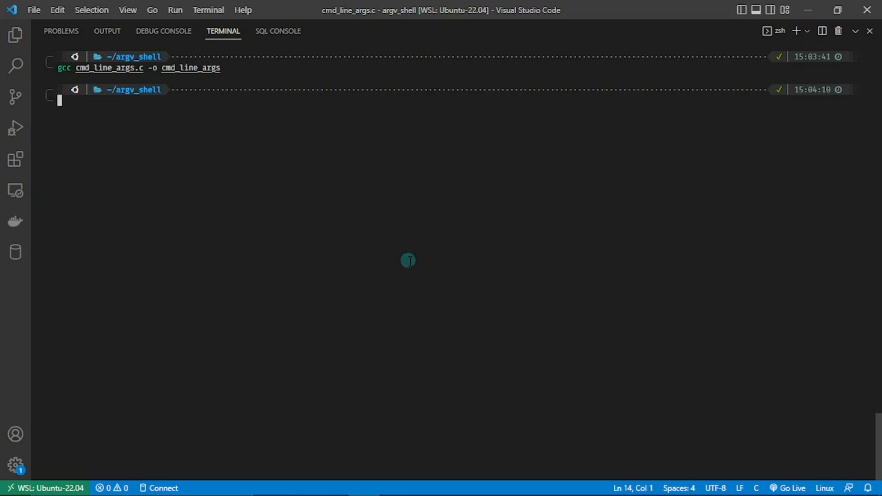
type("./cmd_line_args coding is fun")
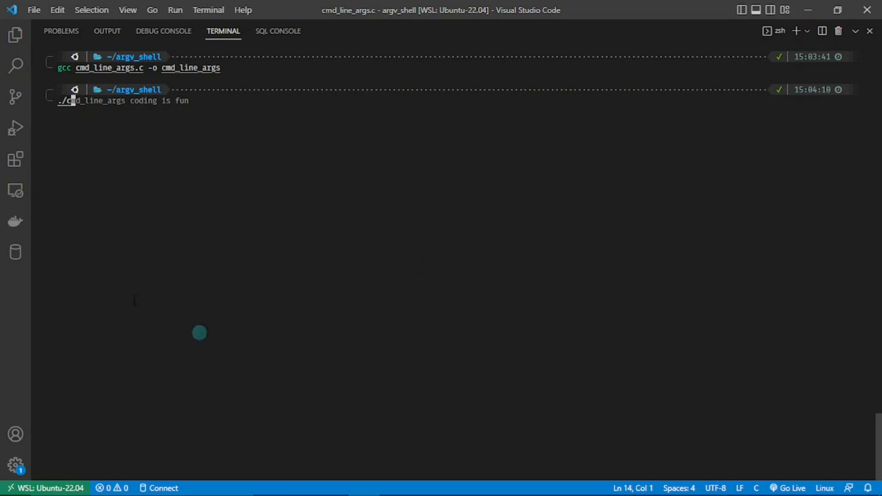
mouse_move(91, 155)
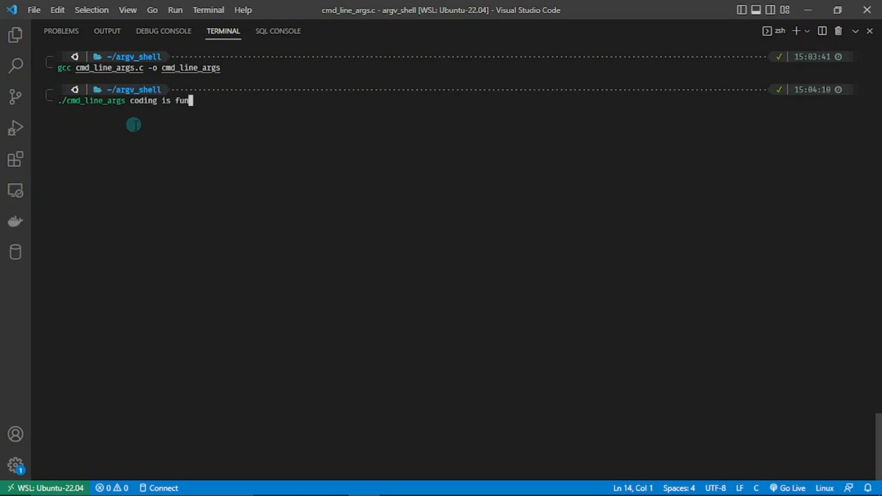
mouse_move(166, 116)
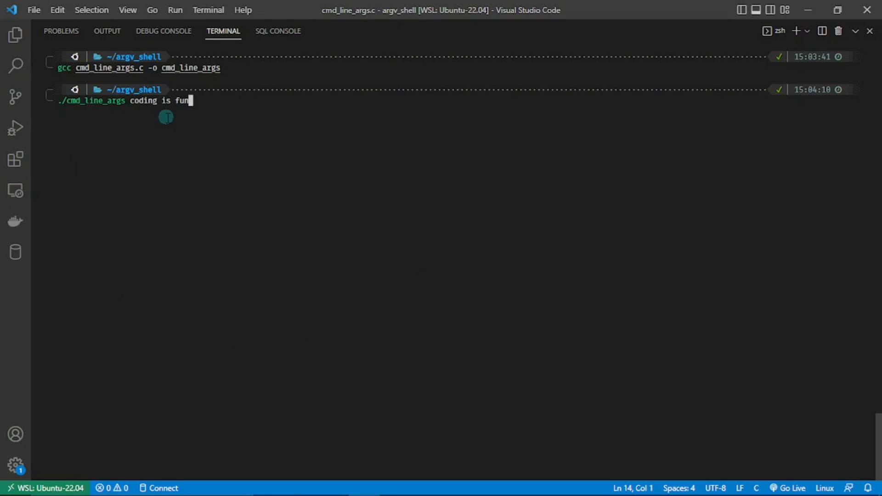
mouse_move(204, 117)
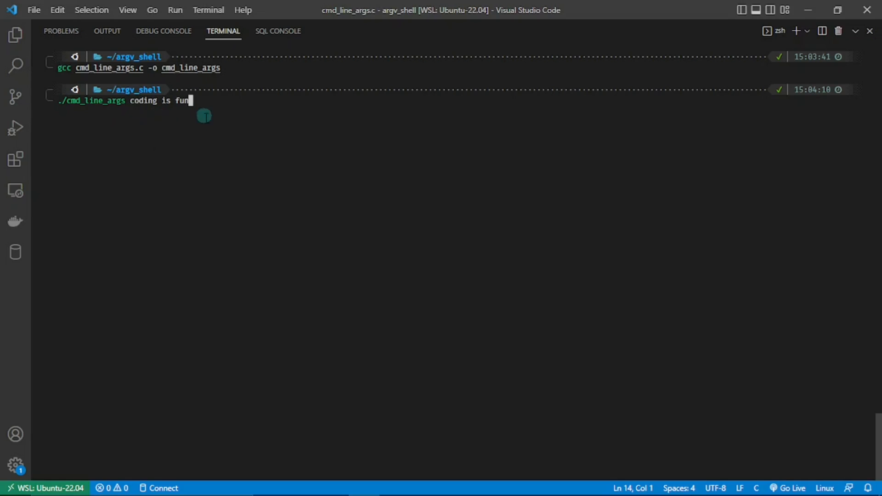
mouse_move(291, 77)
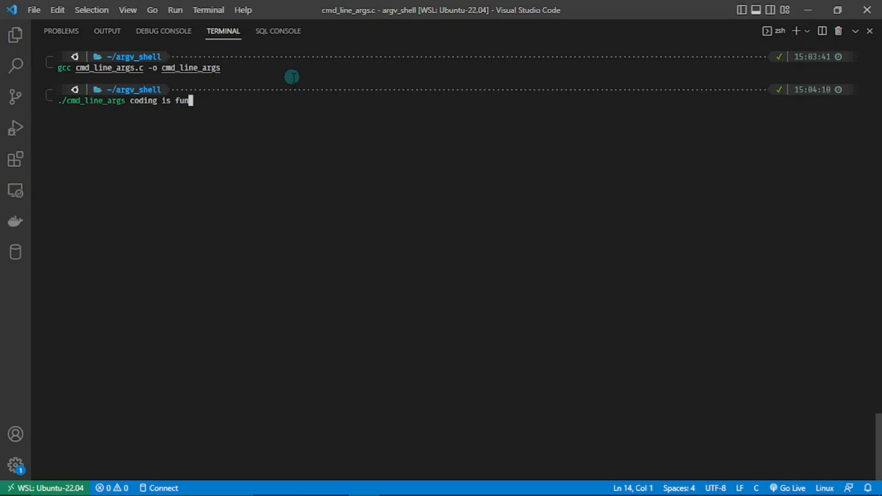
key("Return")
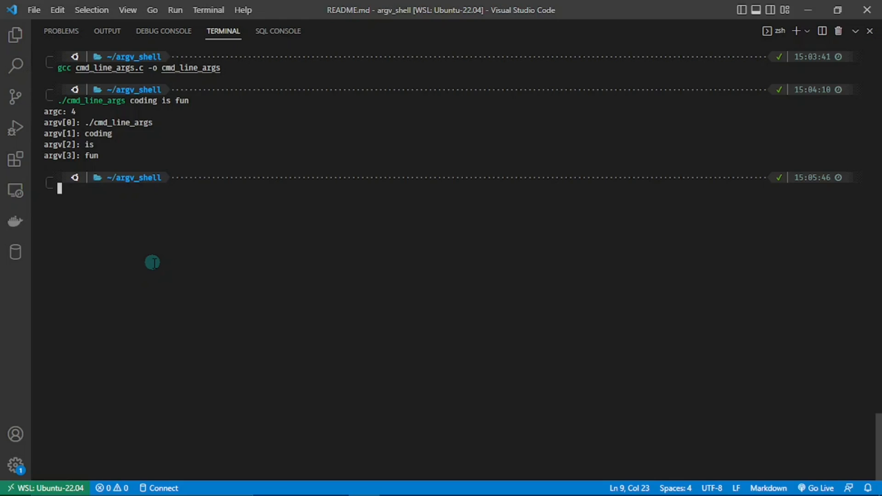
mouse_move(148, 262)
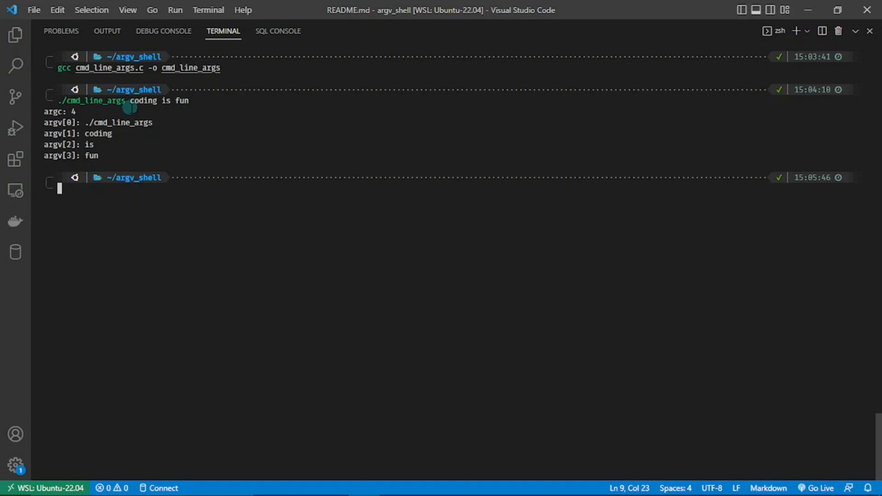
mouse_move(163, 104)
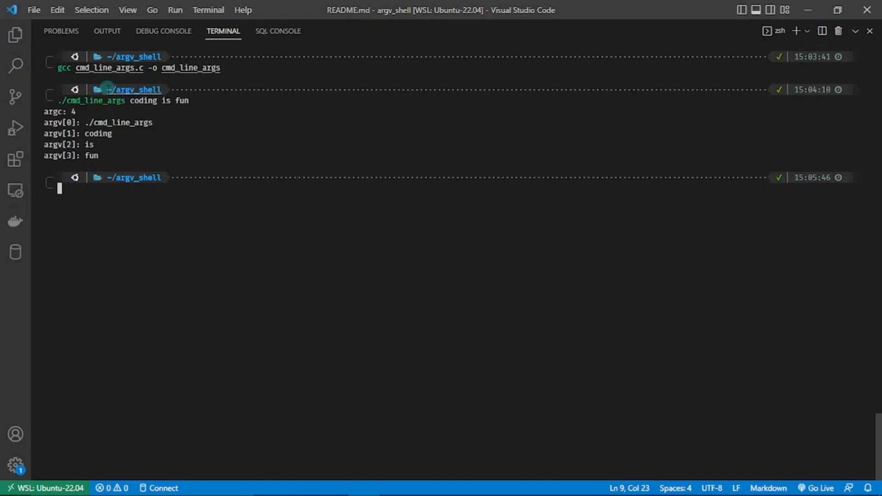
mouse_move(124, 107)
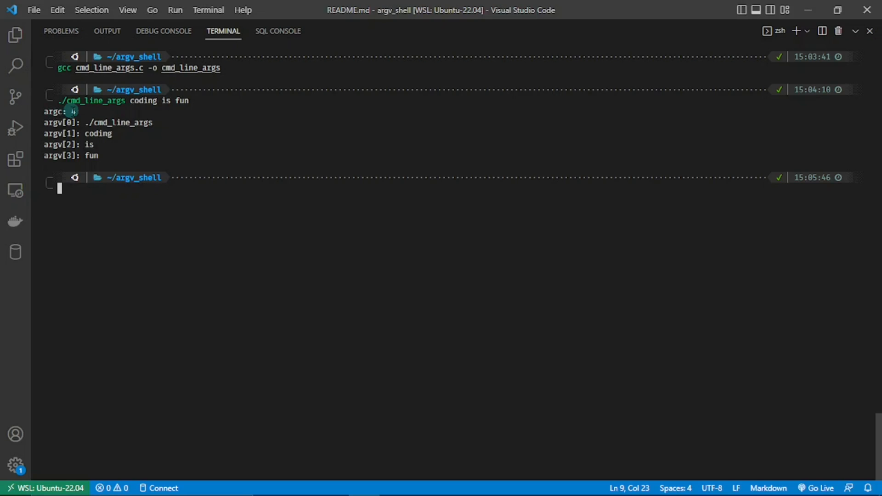
mouse_move(90, 100)
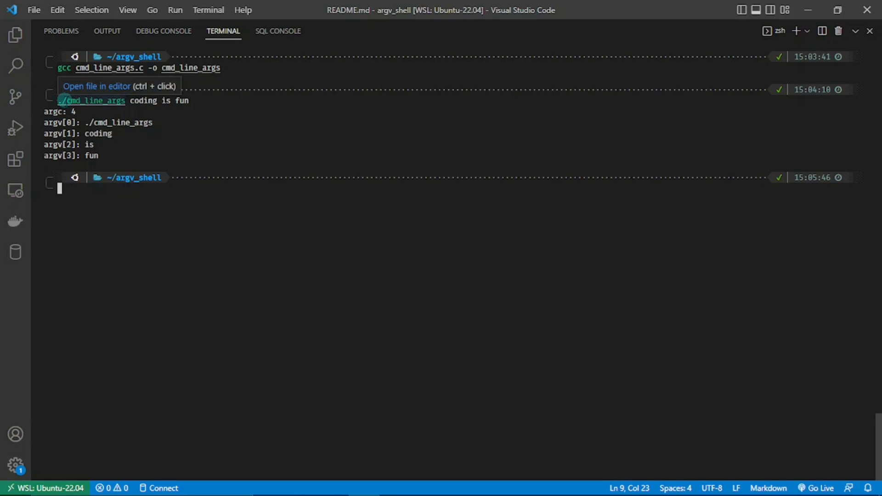
mouse_move(119, 122)
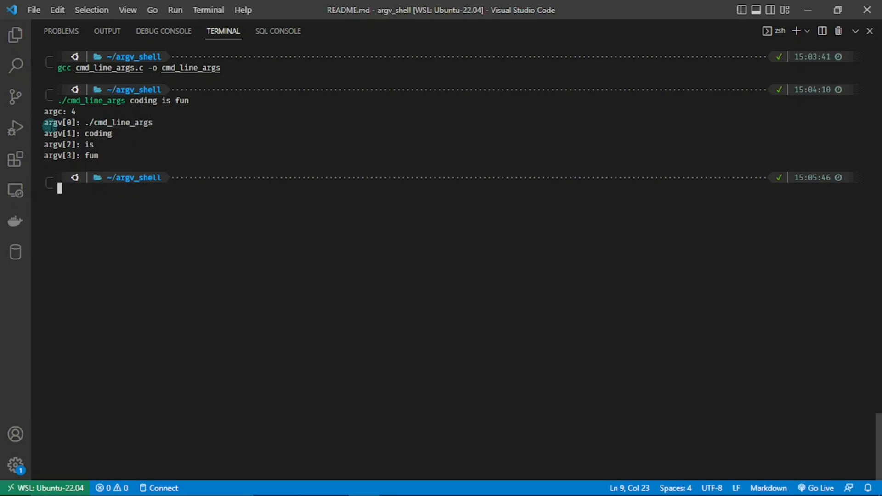
mouse_move(45, 131)
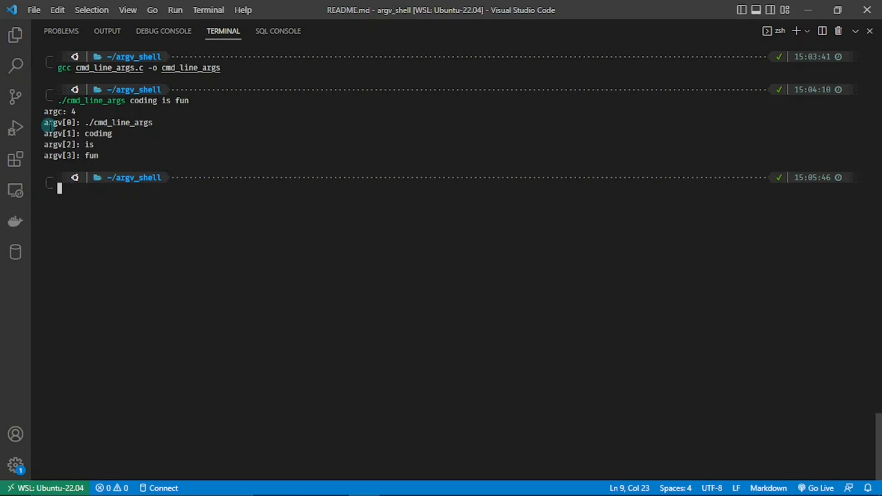
mouse_move(118, 122)
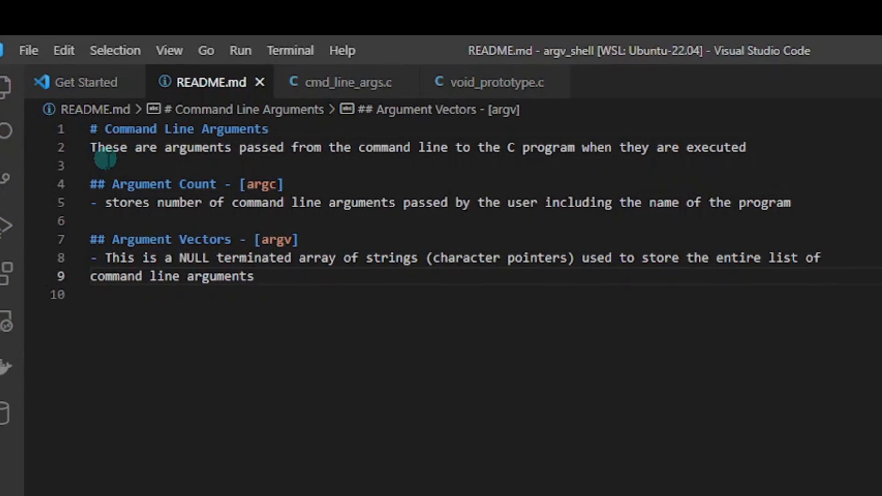
mouse_move(204, 158)
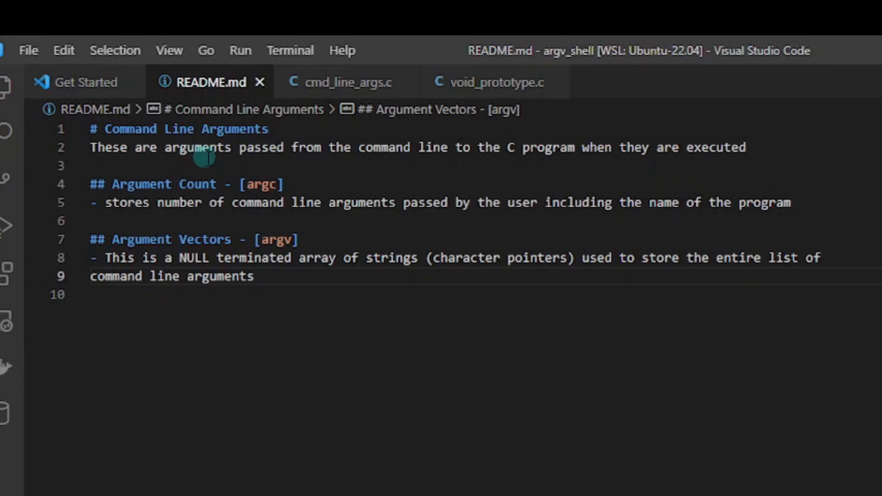
mouse_move(413, 169)
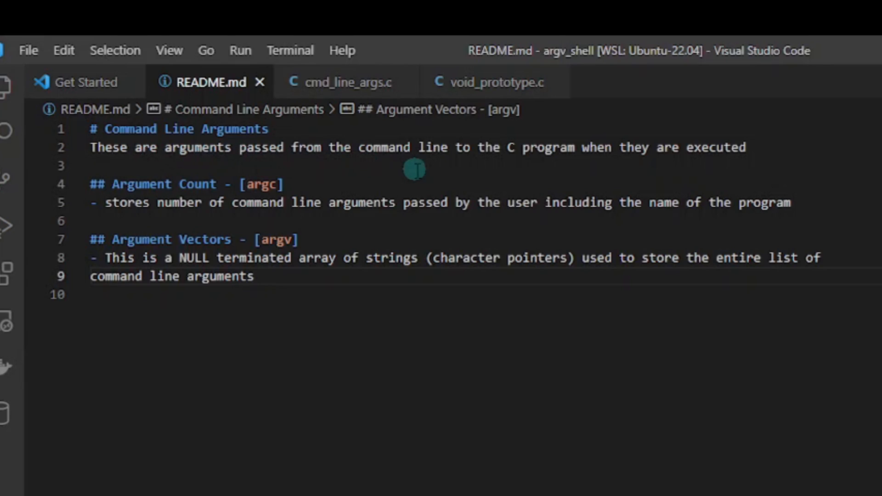
mouse_move(632, 171)
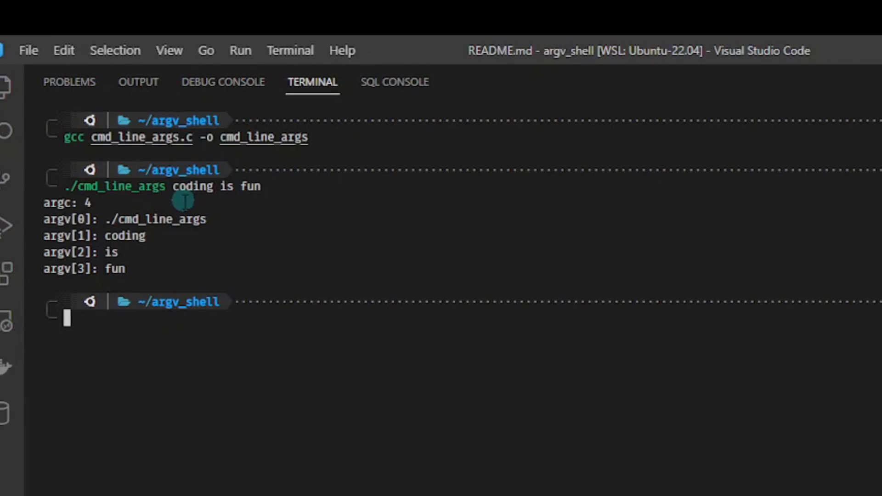
mouse_move(239, 193)
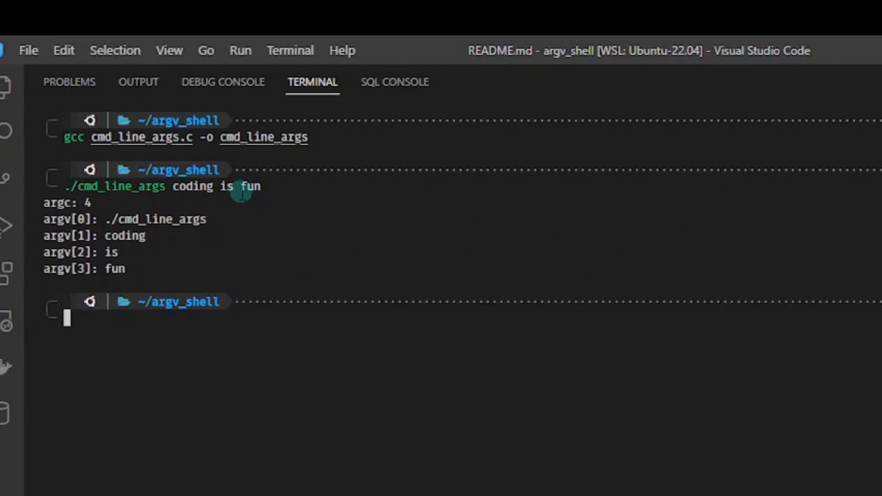
mouse_move(207, 194)
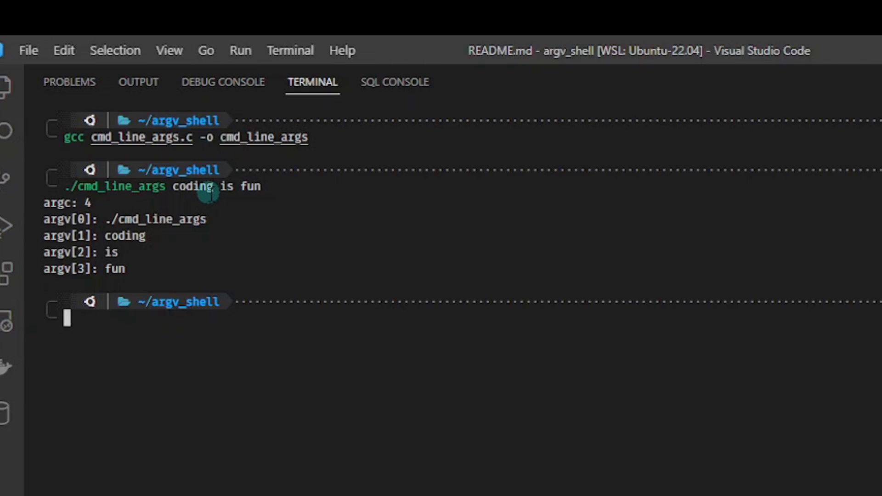
mouse_move(116, 187)
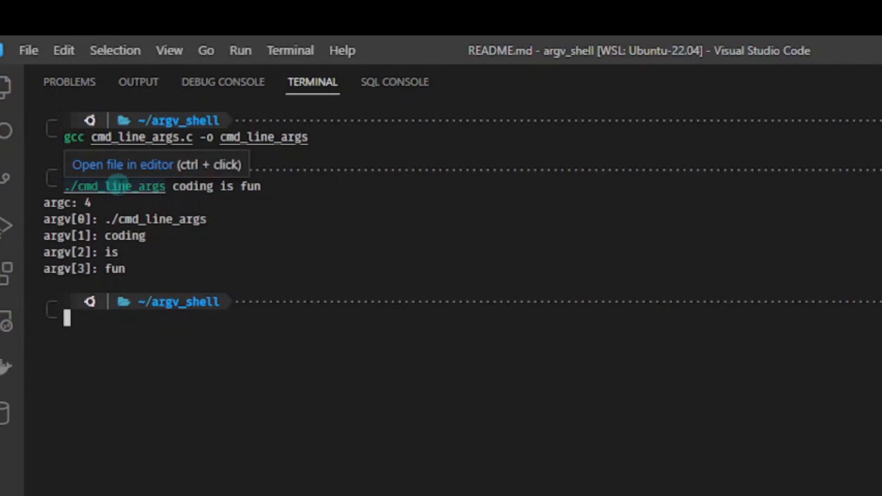
mouse_move(159, 187)
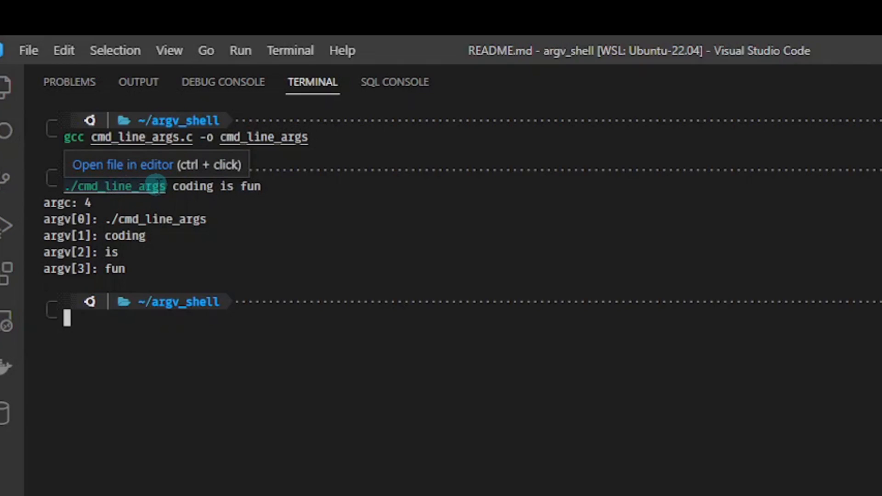
mouse_move(292, 198)
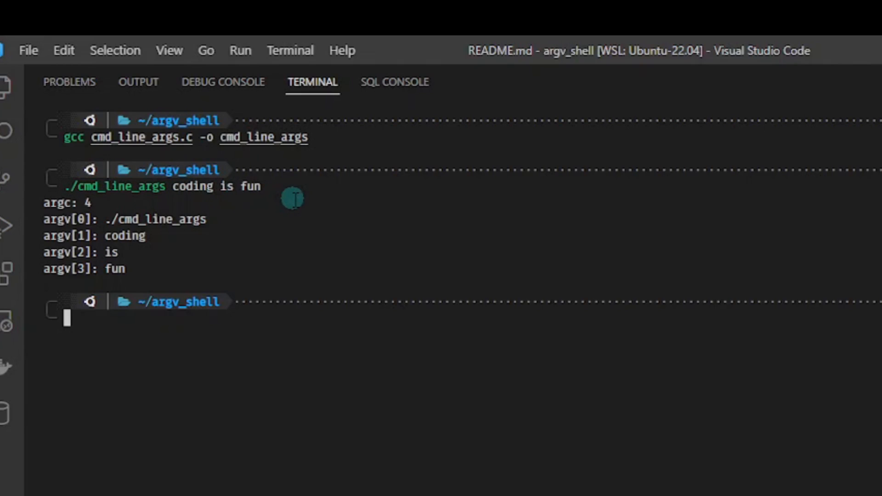
Bring the terminal with the earlier cmd_line_args coding is fun output back into focus
left_click(209, 82)
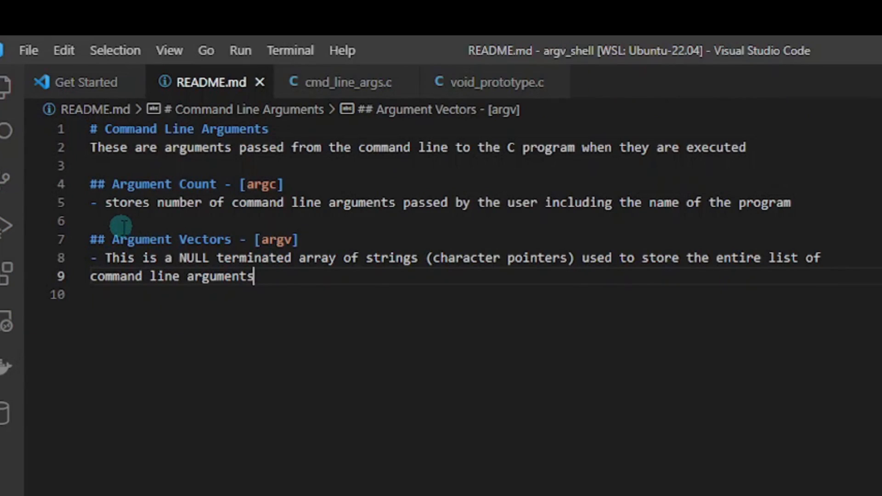
mouse_move(401, 224)
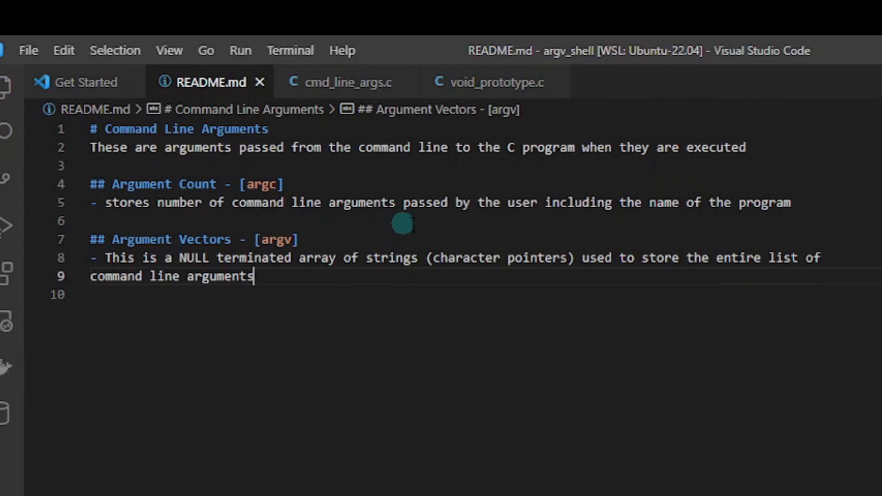
mouse_move(505, 222)
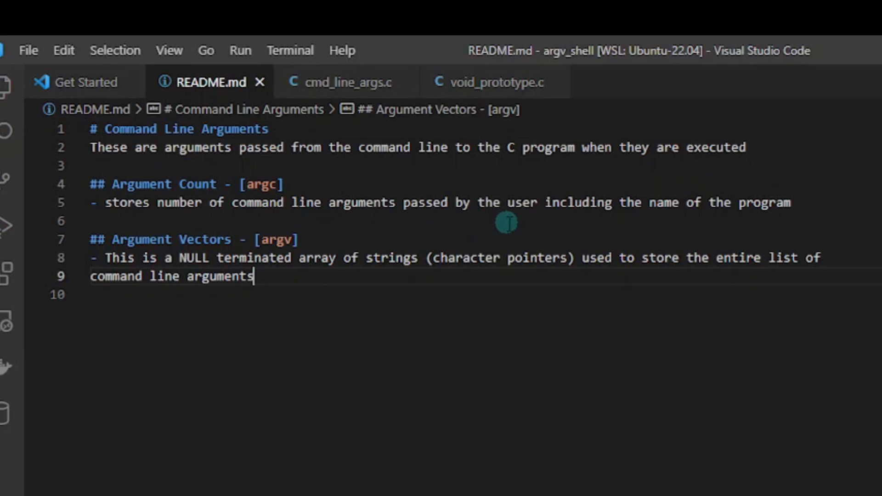
mouse_move(684, 224)
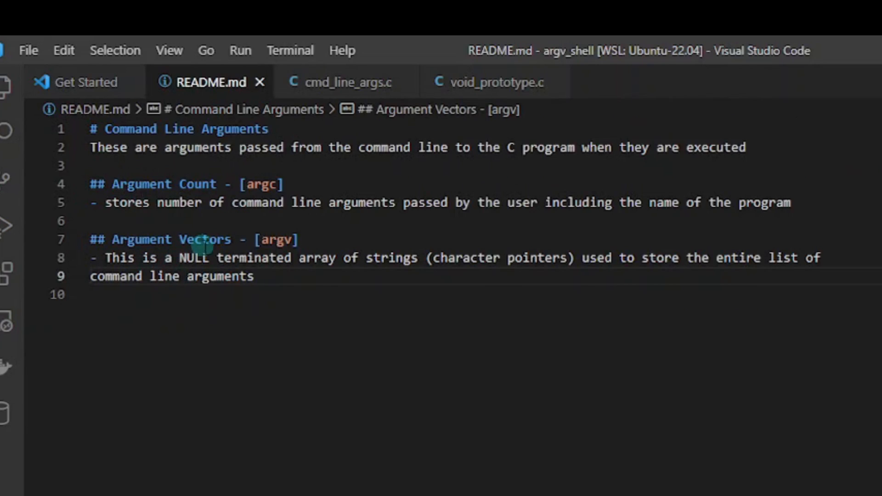
mouse_move(238, 310)
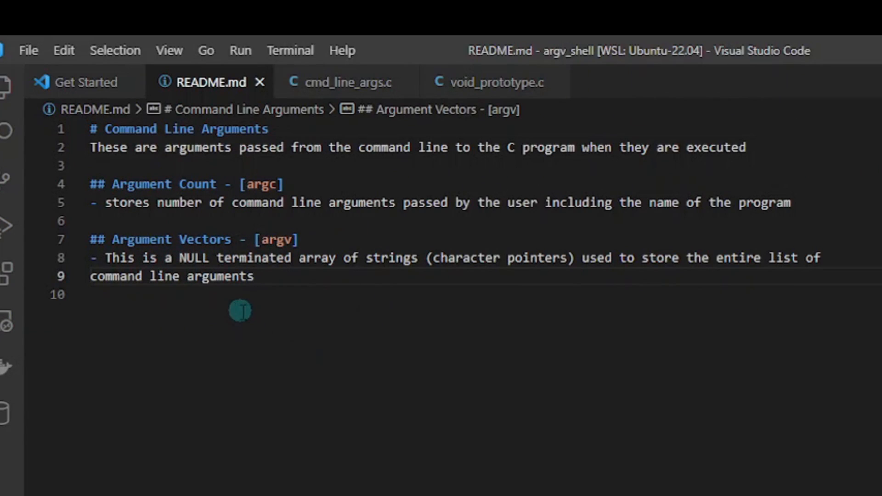
mouse_move(388, 279)
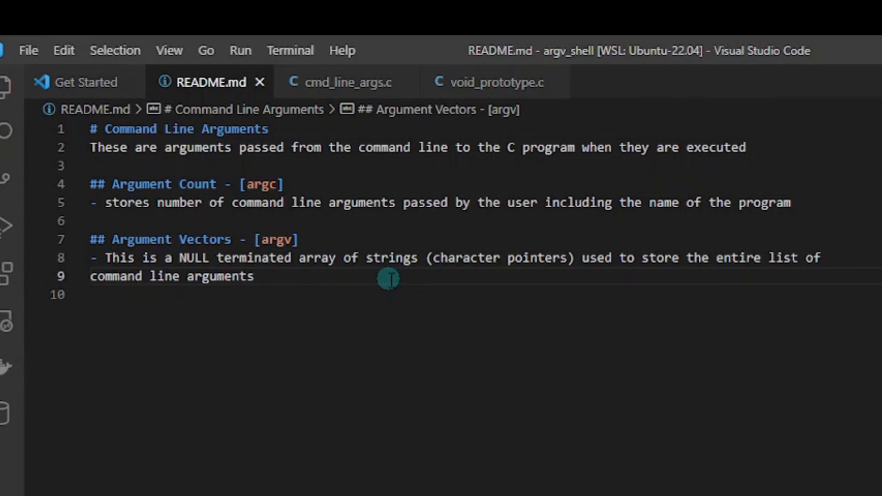
mouse_move(607, 294)
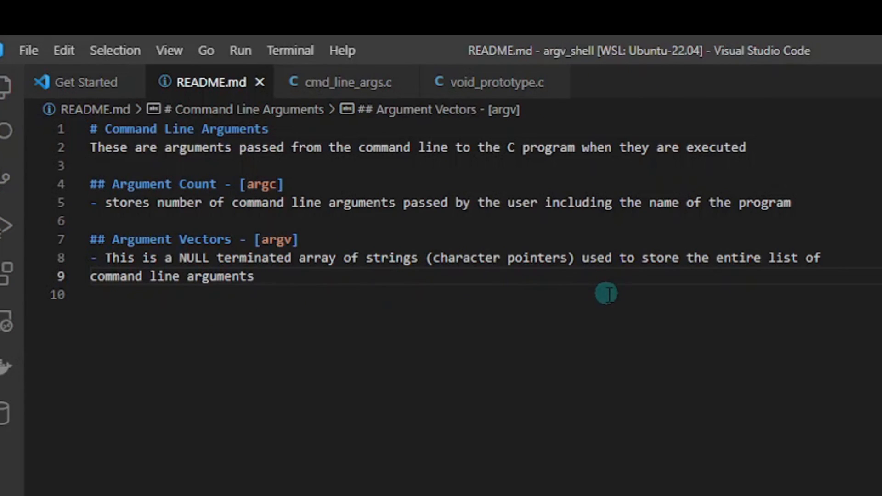
mouse_move(742, 276)
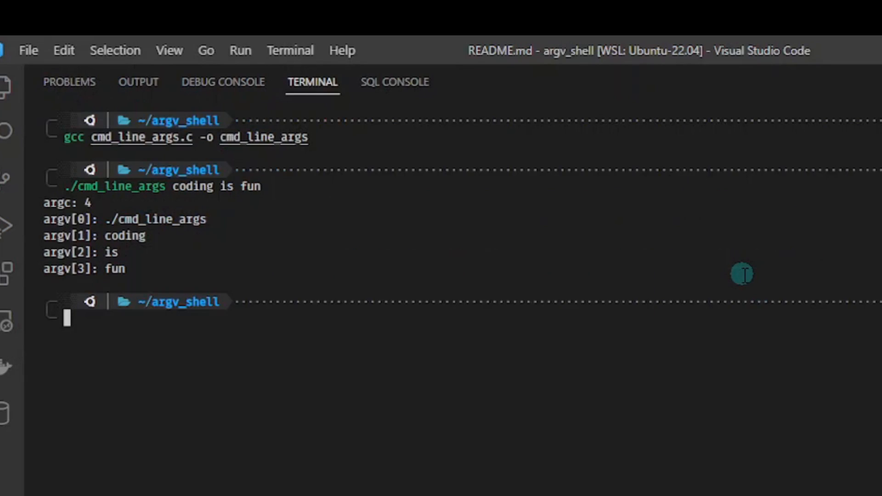
mouse_move(261, 386)
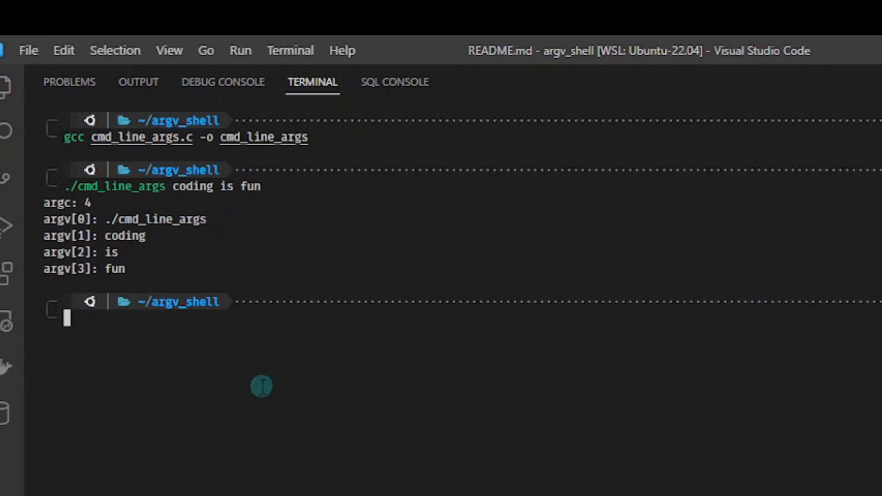
mouse_move(259, 367)
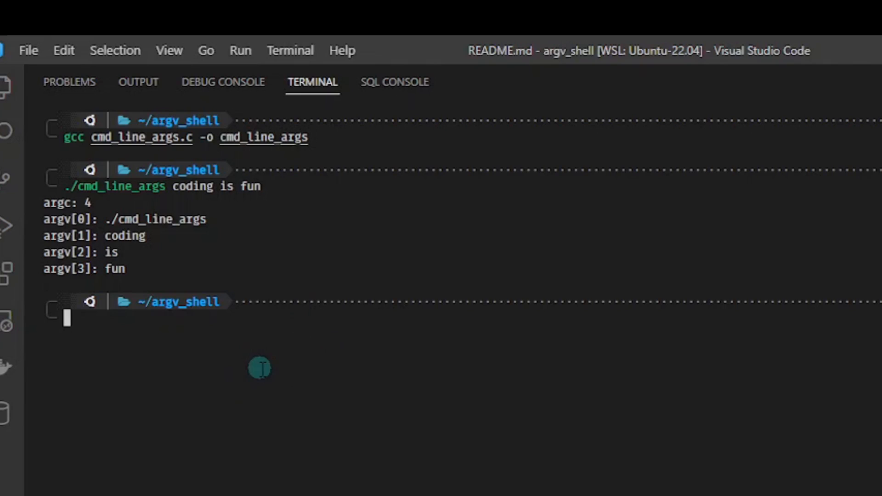
mouse_move(105, 365)
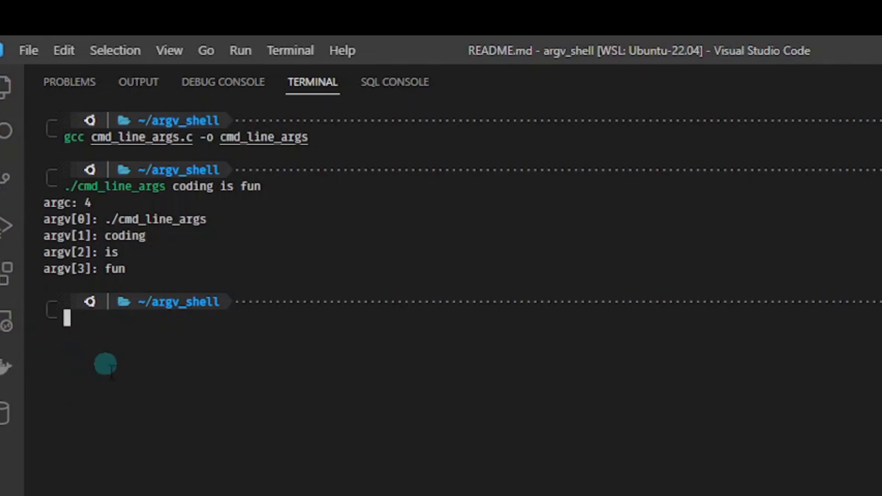
mouse_move(31, 239)
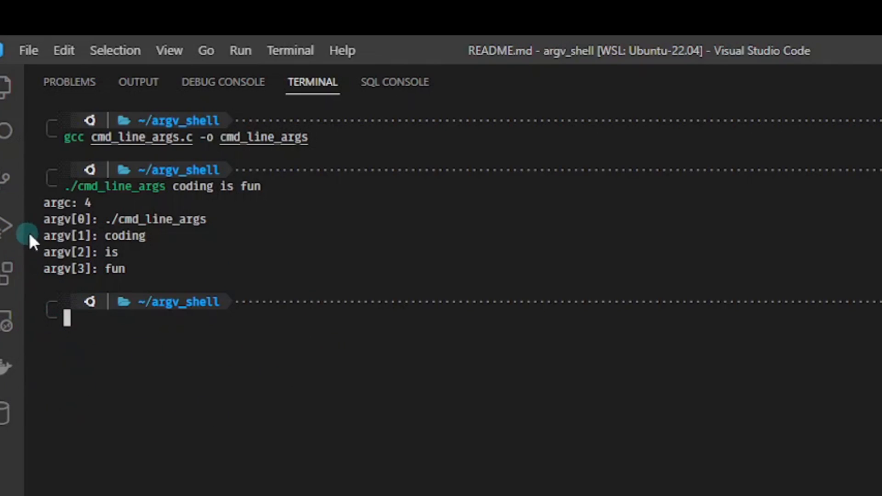
mouse_move(174, 191)
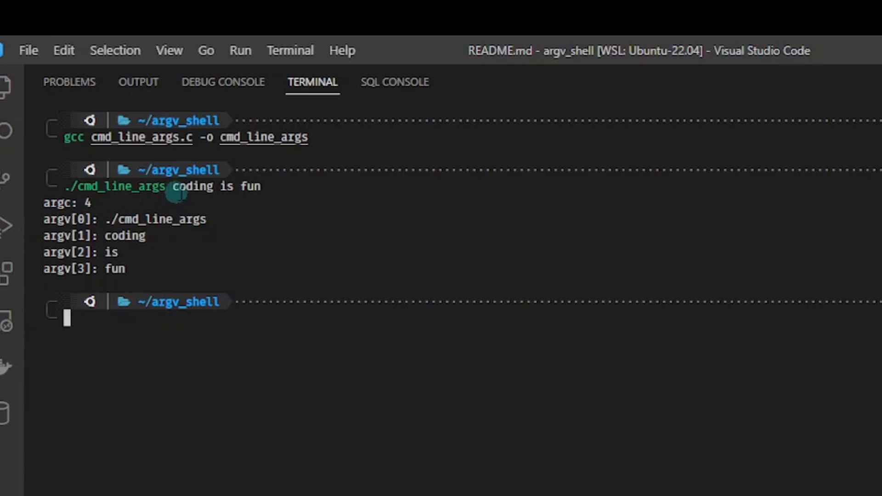
mouse_move(235, 262)
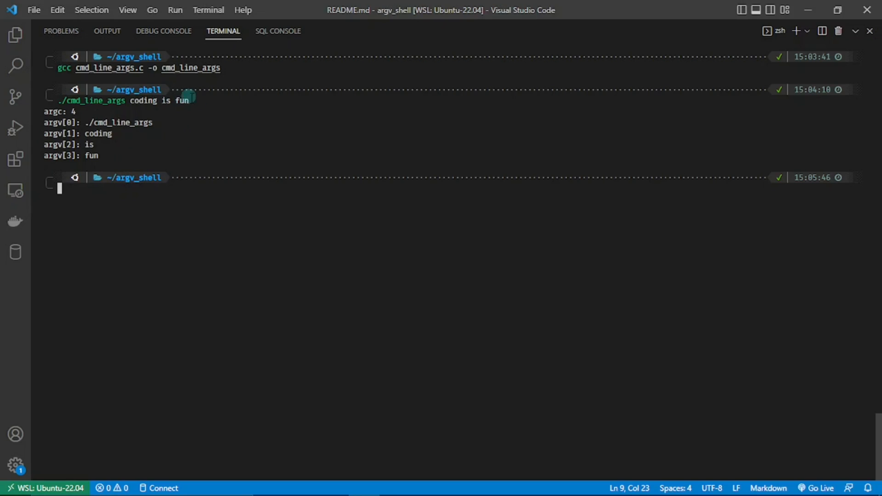
mouse_move(228, 113)
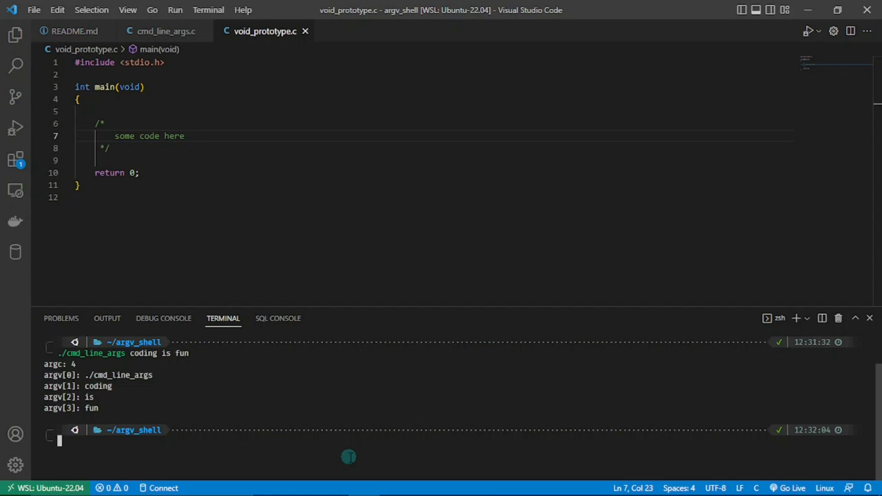
mouse_move(116, 107)
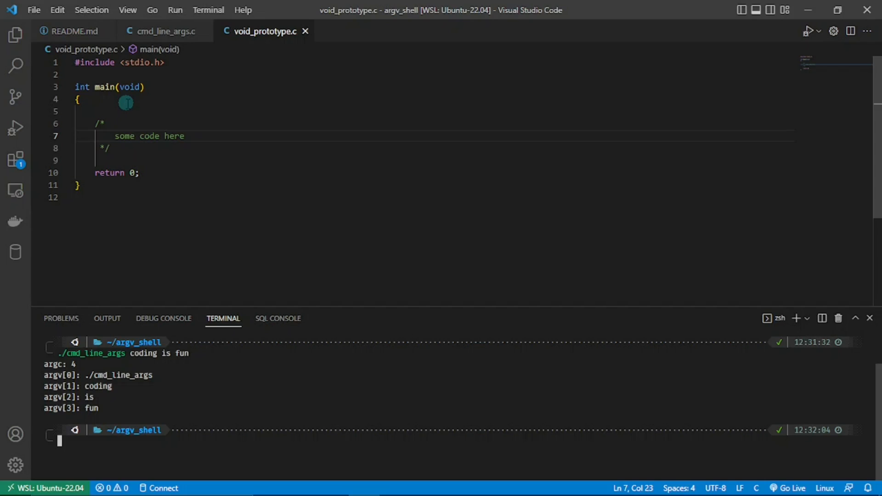
mouse_move(163, 32)
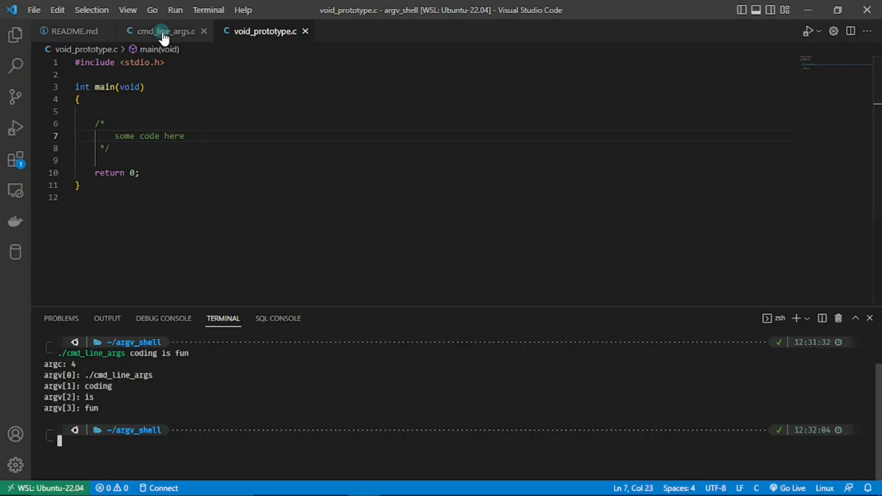
Switch the editor to the cmd_line_args.c source file
left_click(159, 32)
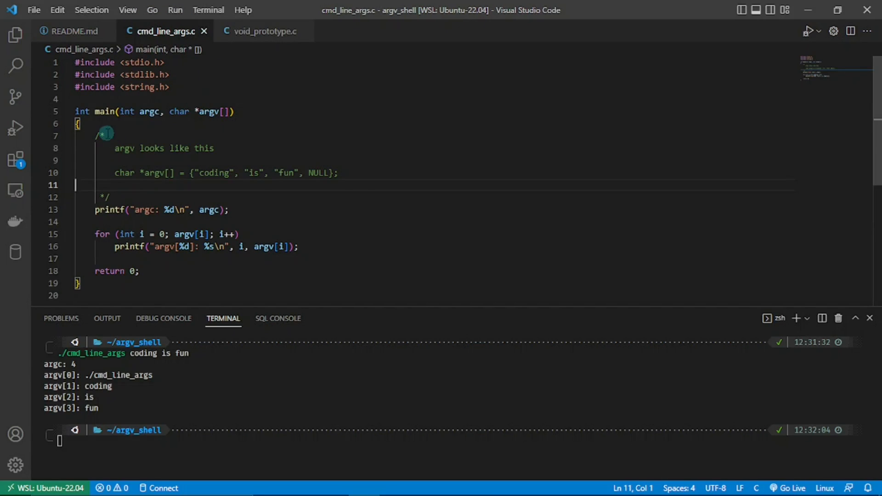
mouse_move(180, 124)
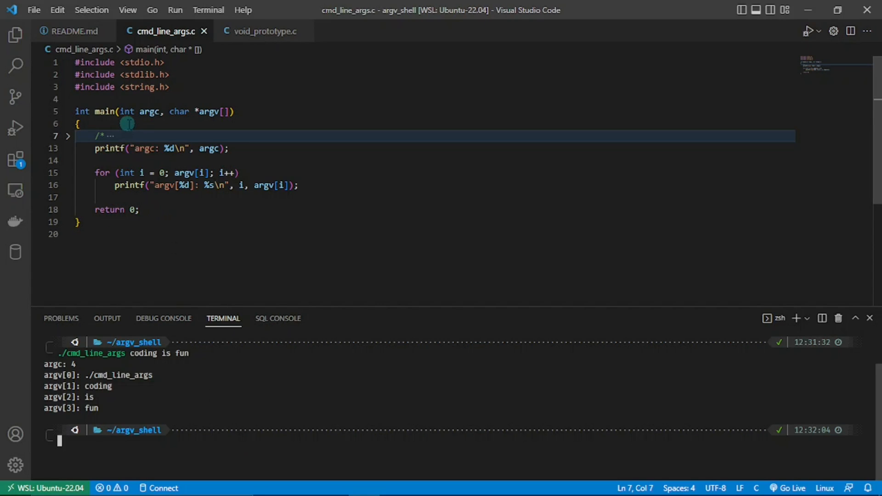
mouse_move(147, 124)
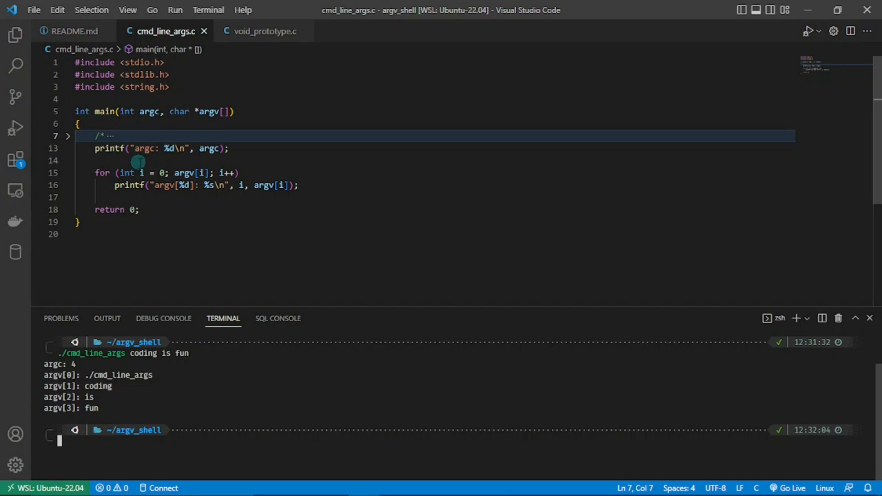
mouse_move(146, 154)
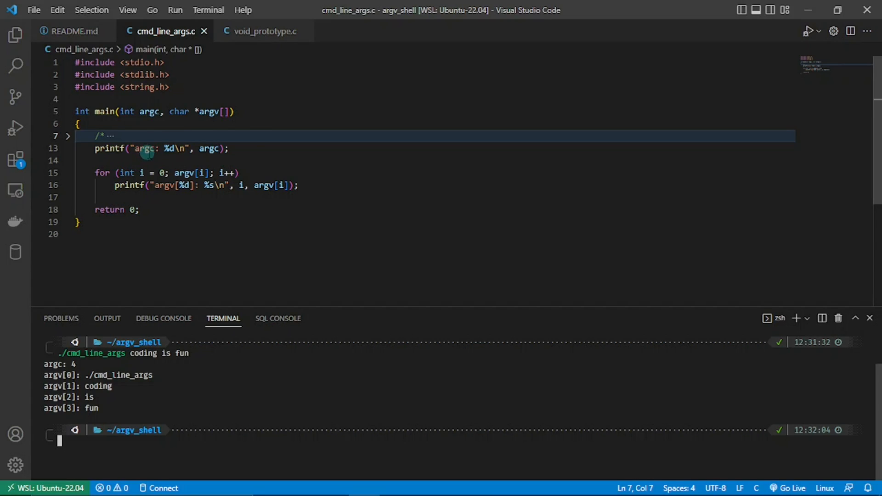
mouse_move(157, 164)
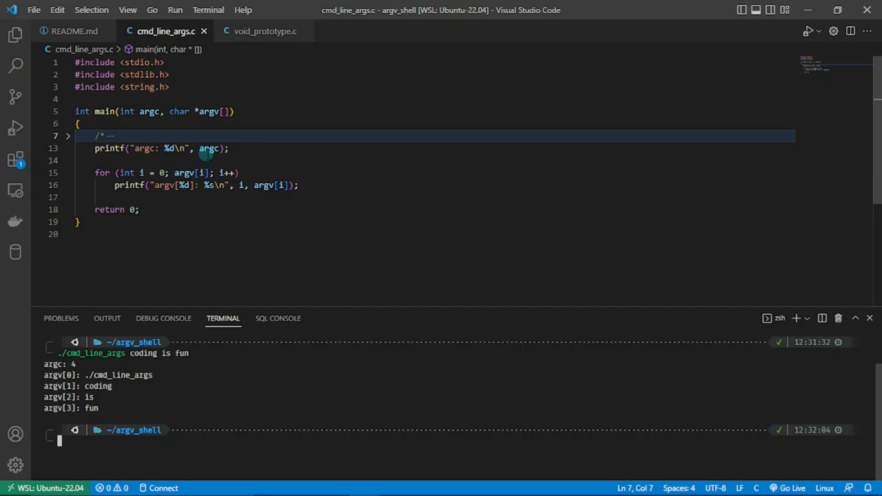
mouse_move(209, 149)
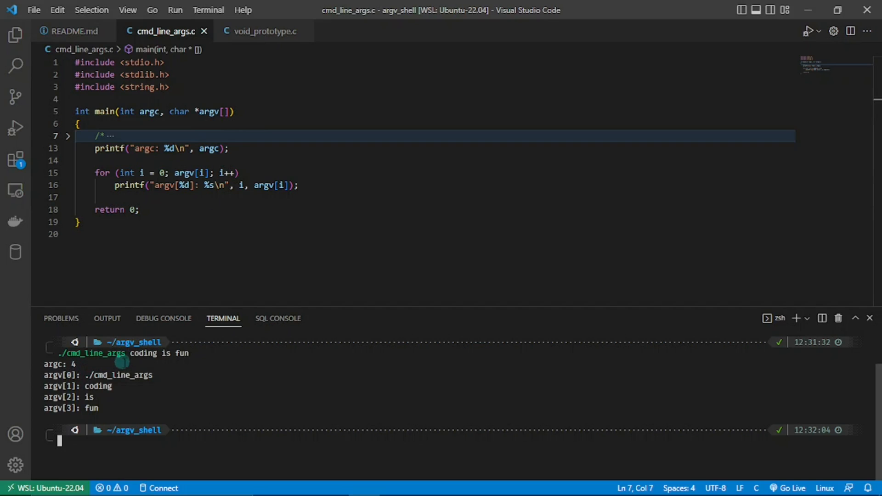
mouse_move(159, 220)
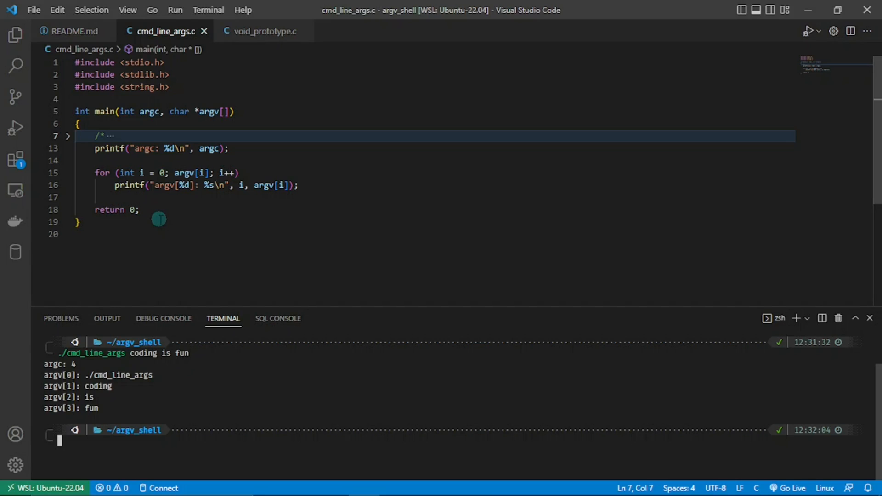
mouse_move(176, 197)
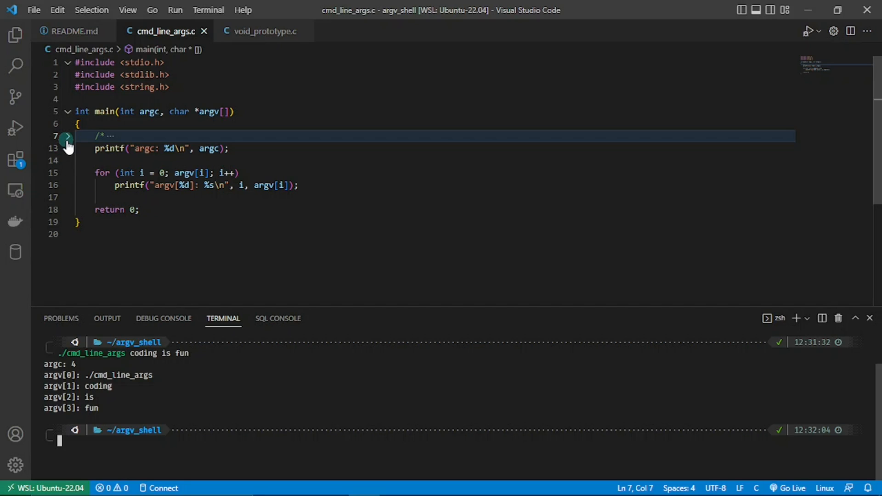
Toggle the fold on the argv explanation comment in main
left_click(66, 136)
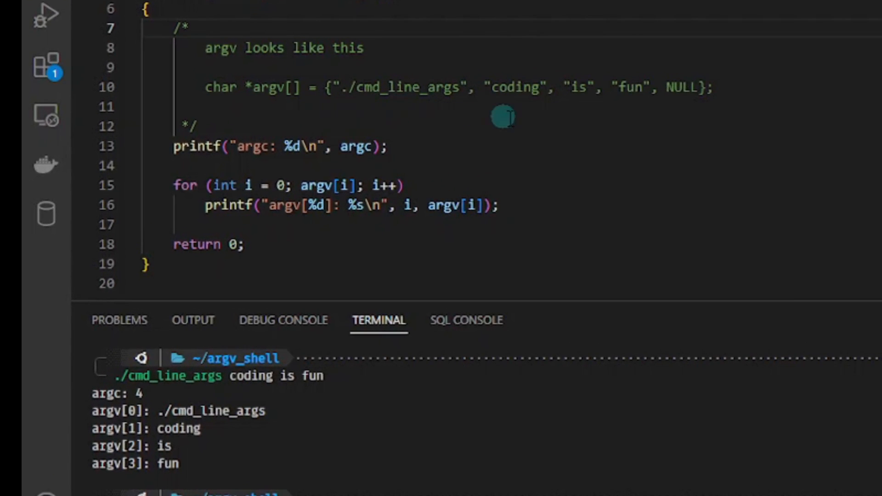
mouse_move(587, 109)
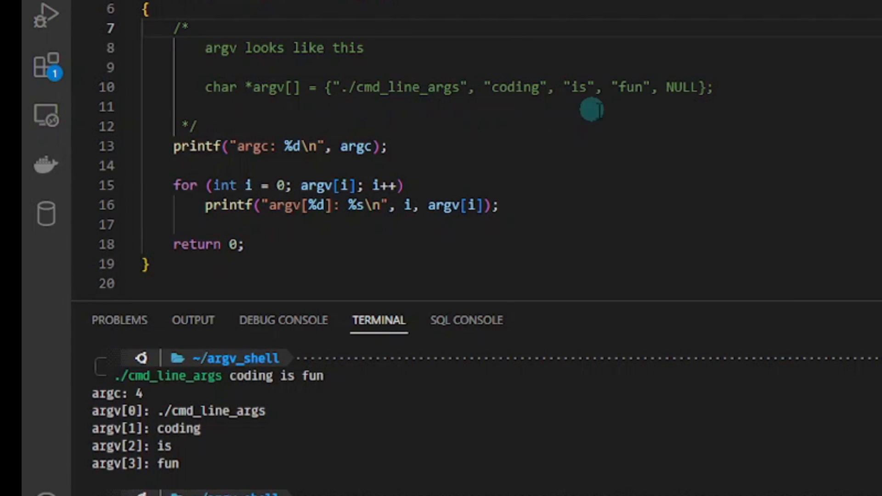
mouse_move(677, 105)
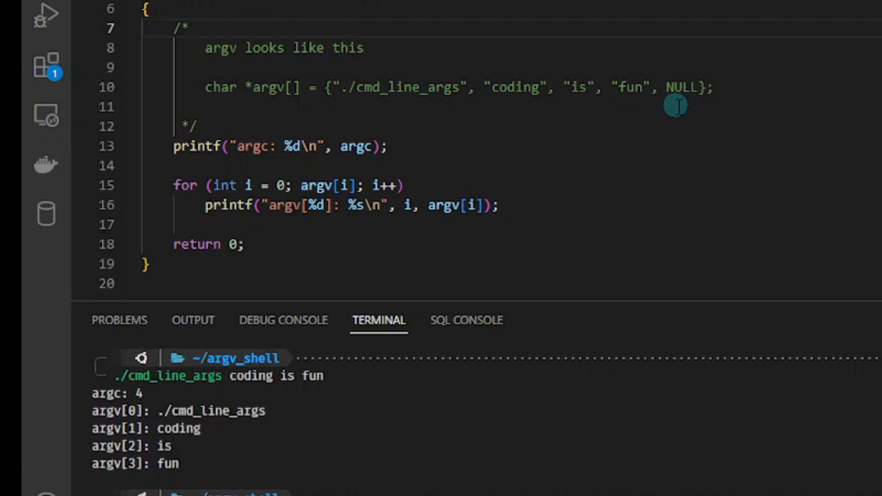
mouse_move(657, 111)
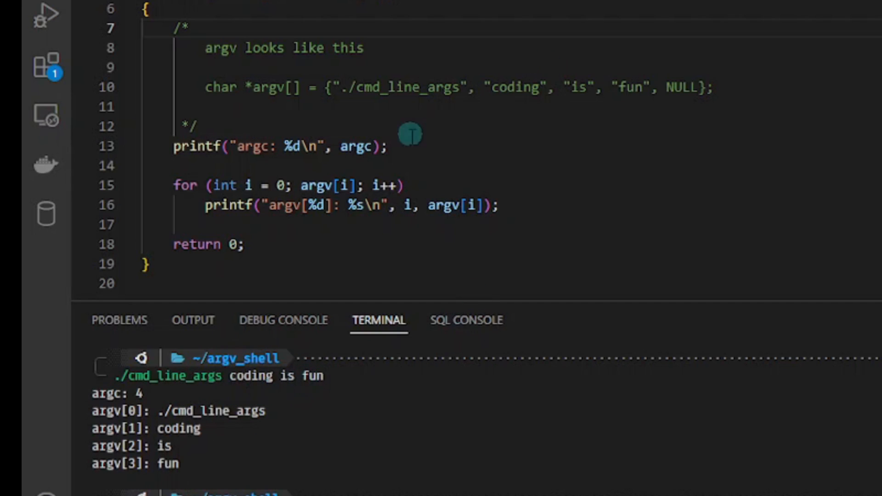
mouse_move(543, 102)
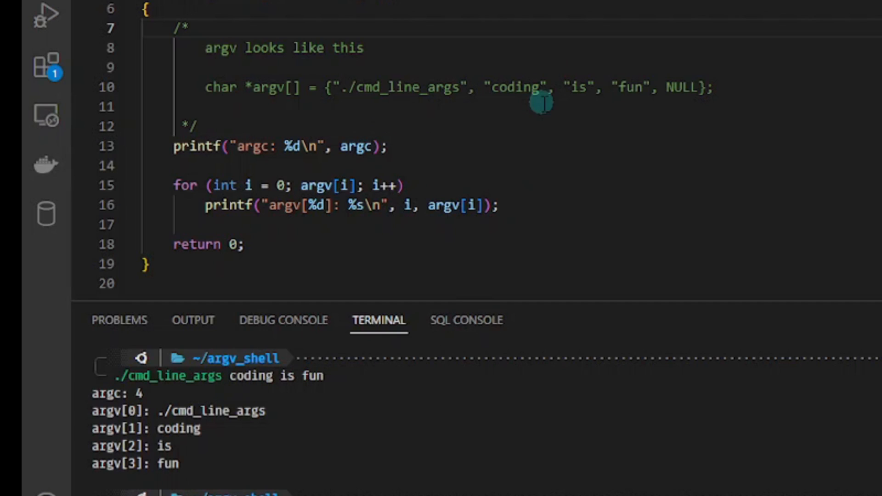
mouse_move(585, 118)
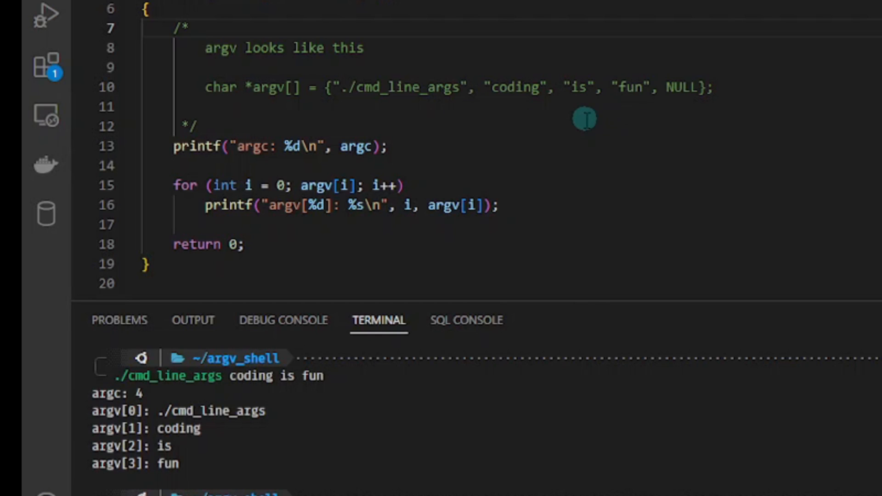
scroll("up", 3)
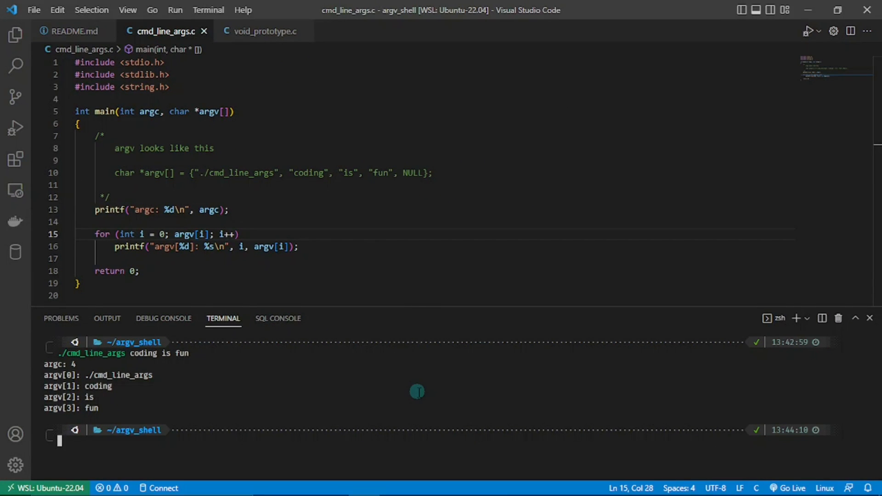
mouse_move(365, 261)
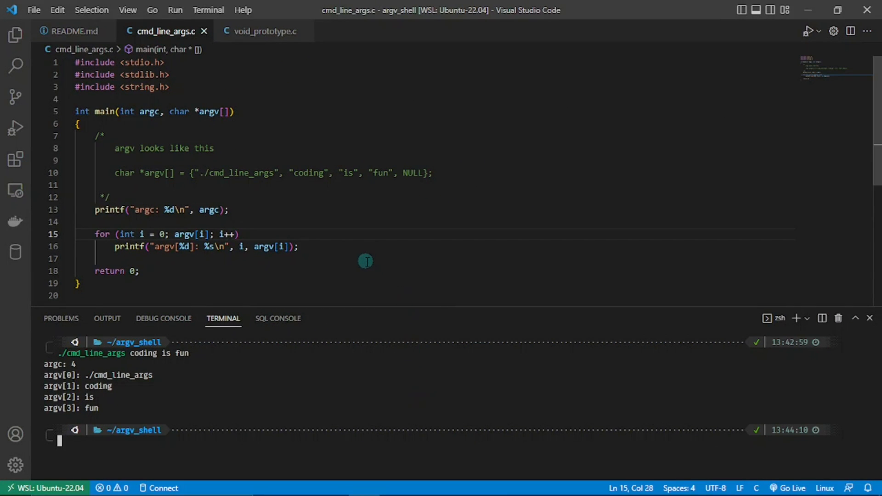
mouse_move(277, 219)
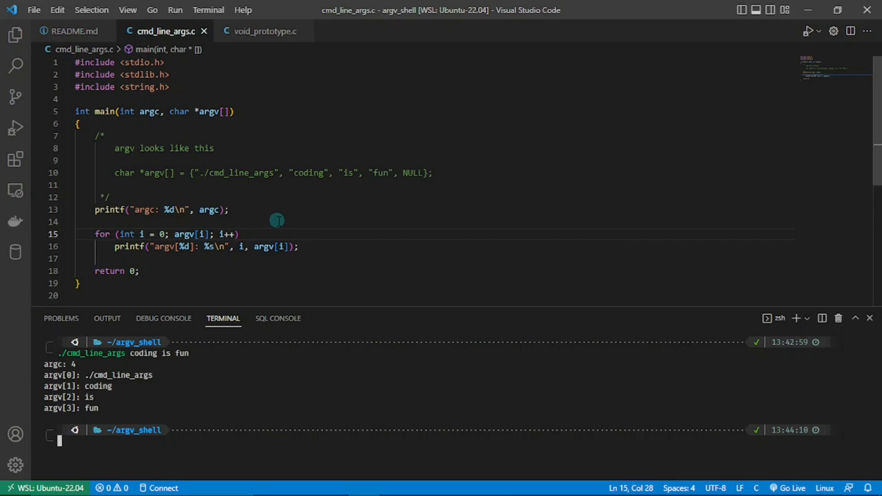
mouse_move(236, 194)
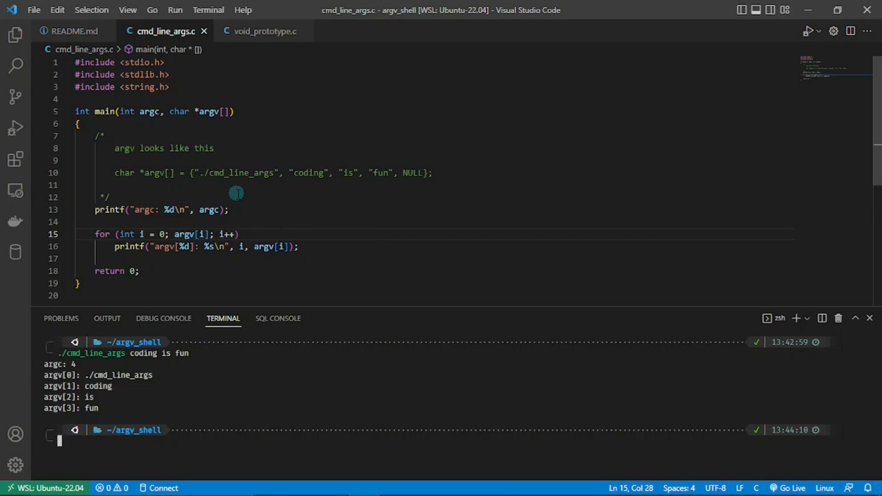
mouse_move(305, 174)
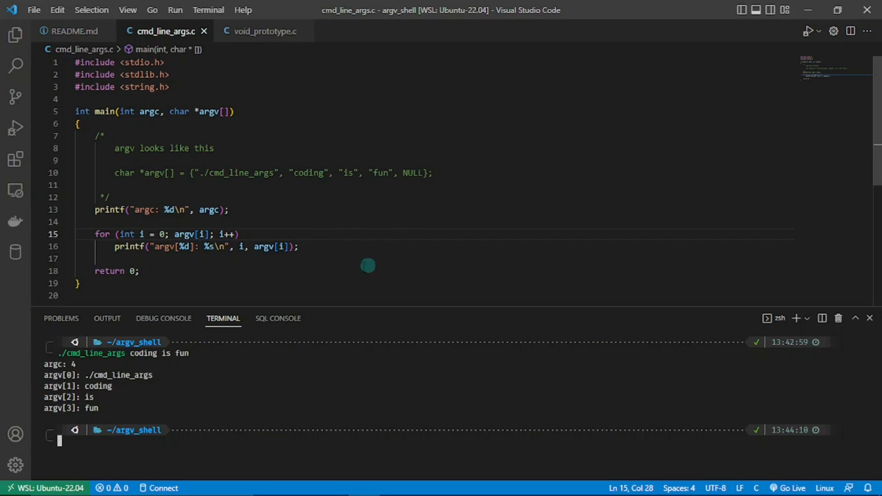
mouse_move(179, 278)
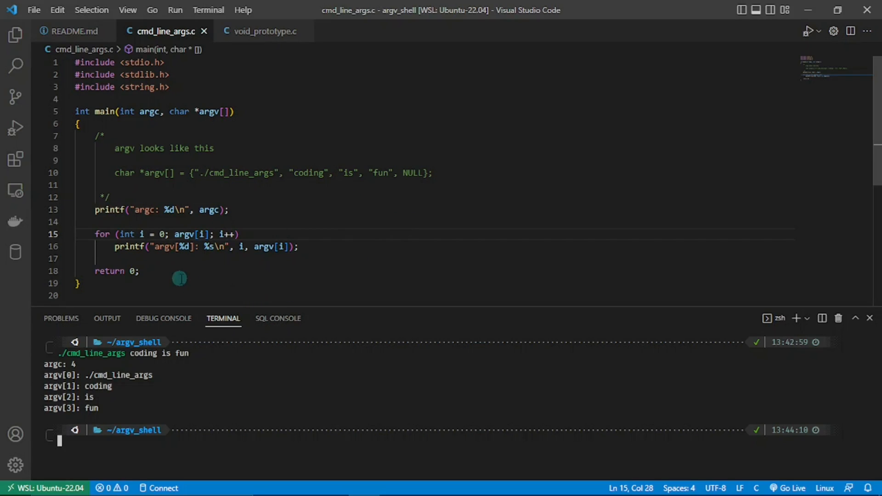
mouse_move(116, 262)
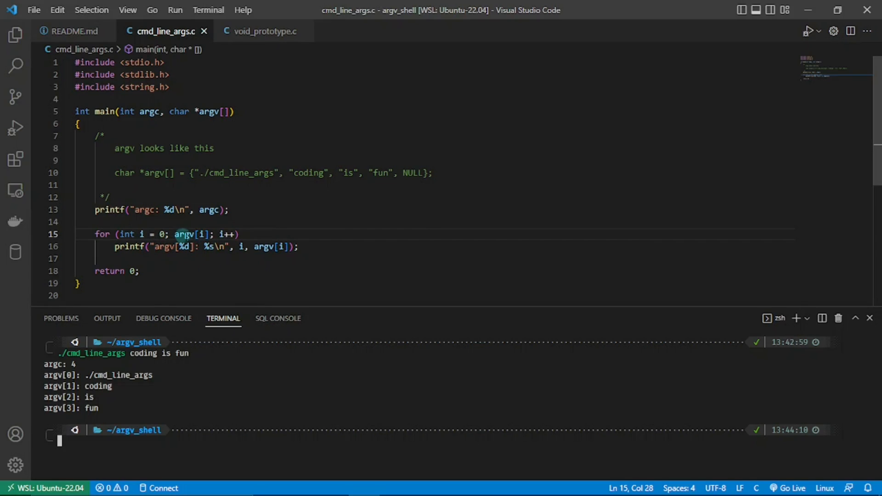
mouse_move(390, 157)
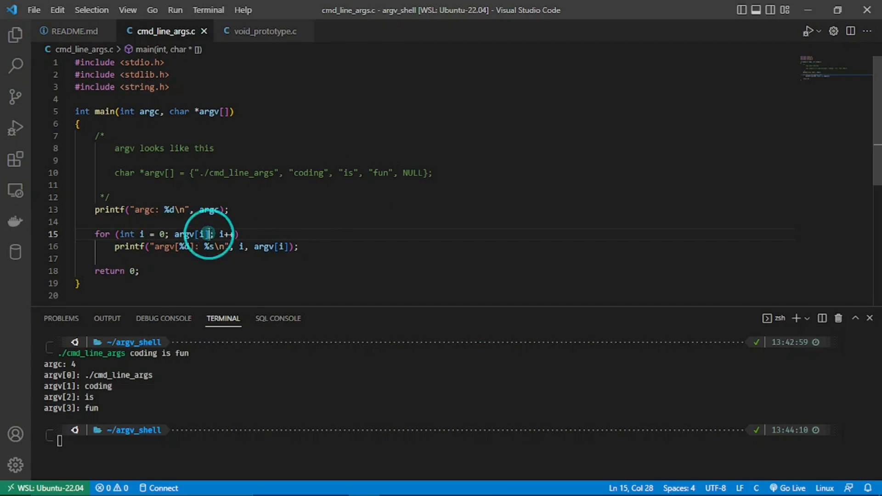
Extend the for-loop condition to read argv[i] != NULL
type("!= NULL")
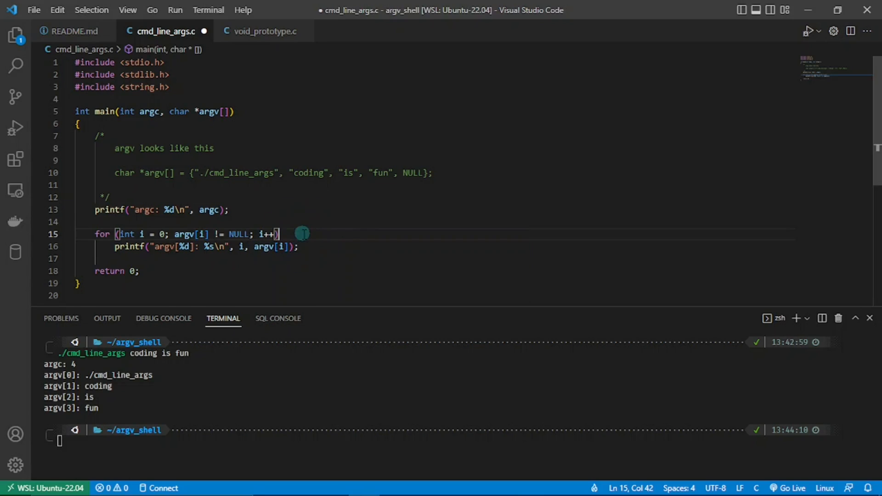
mouse_move(156, 259)
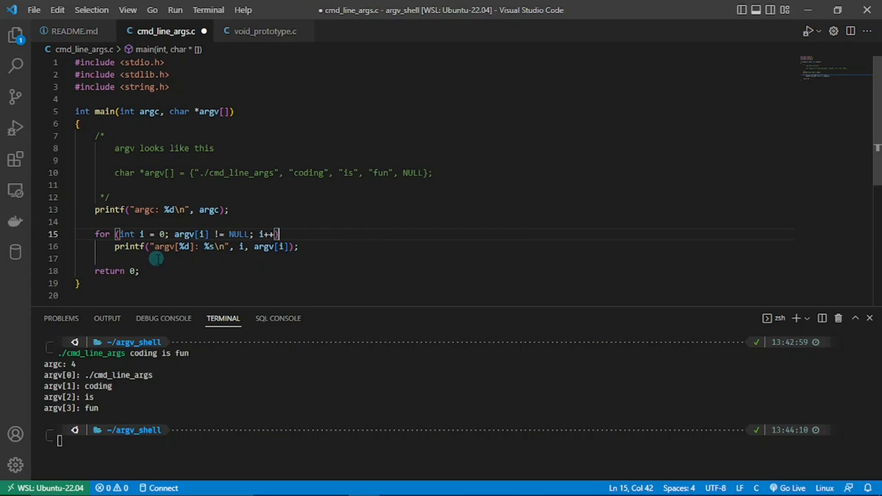
mouse_move(180, 254)
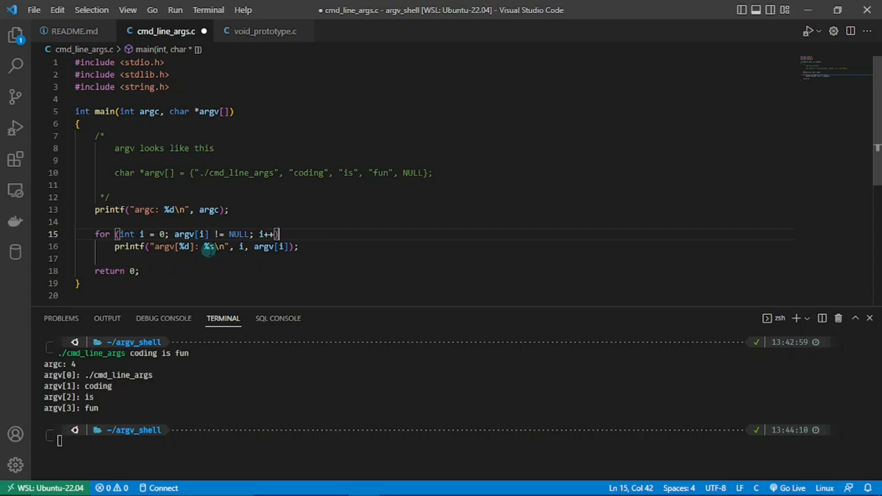
mouse_move(211, 250)
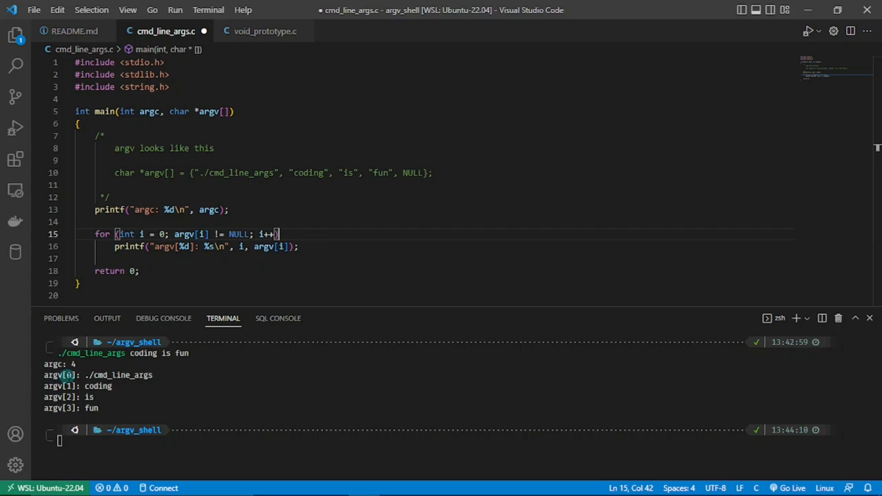
mouse_move(123, 375)
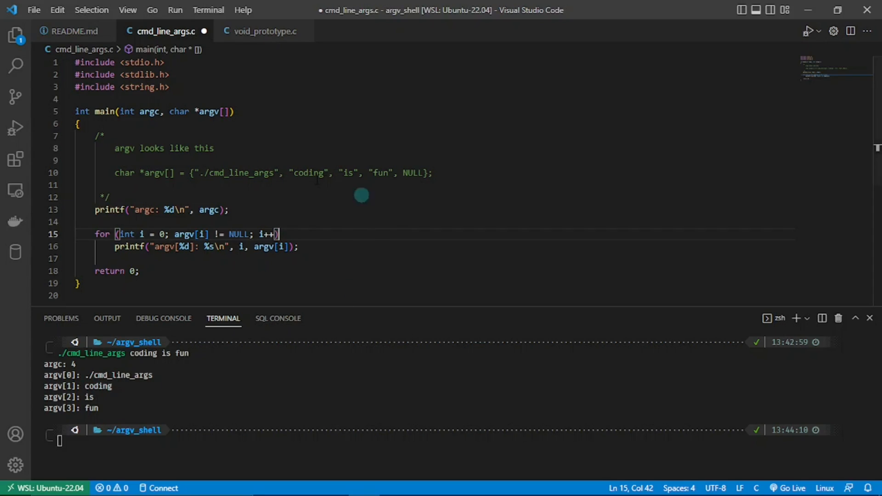
mouse_move(267, 391)
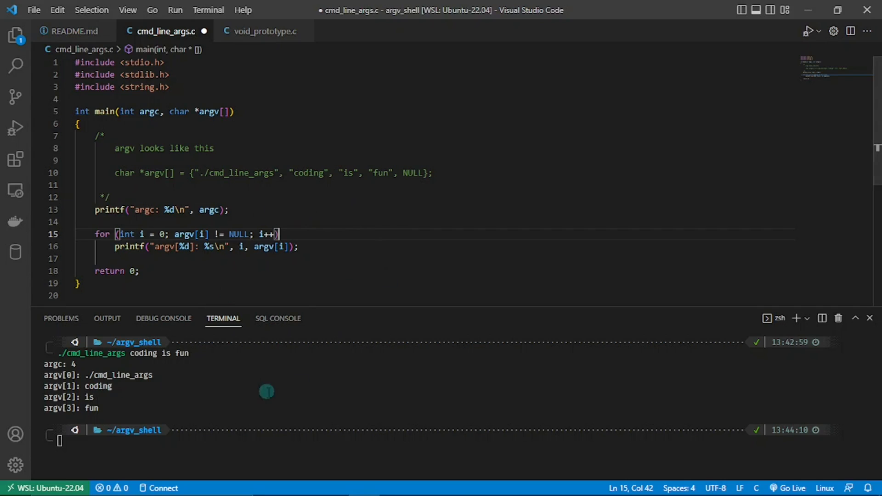
mouse_move(211, 384)
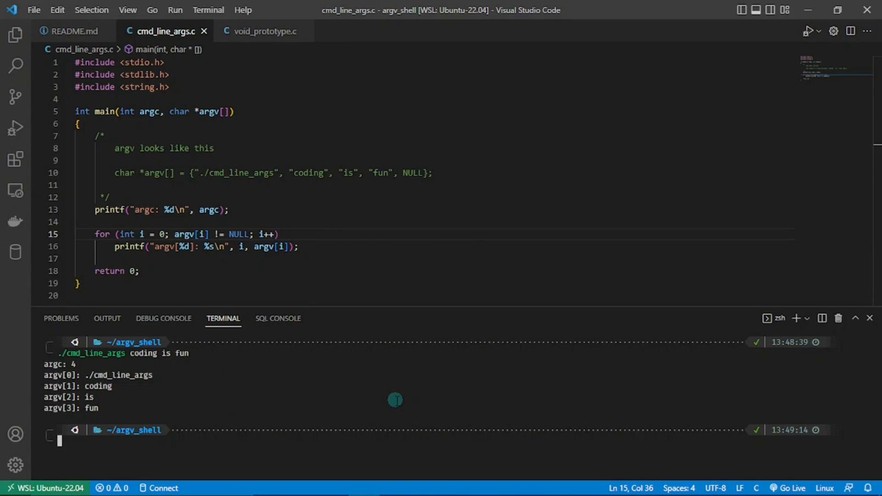
mouse_move(330, 217)
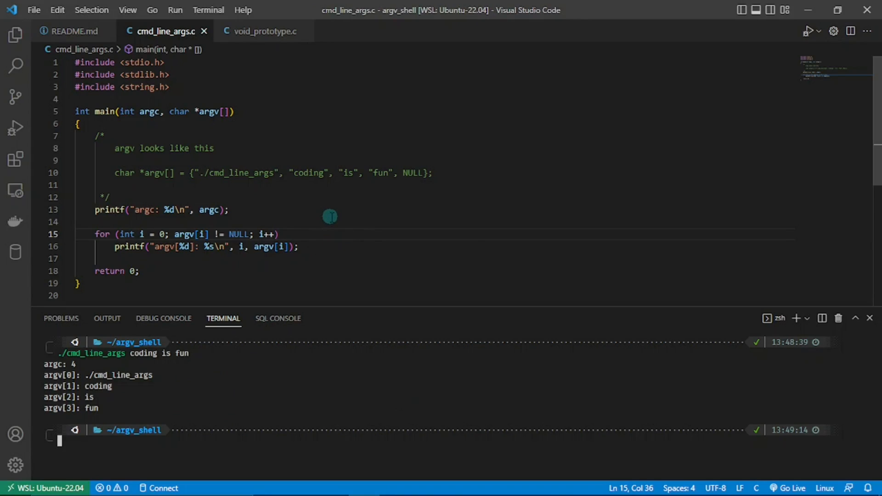
mouse_move(203, 127)
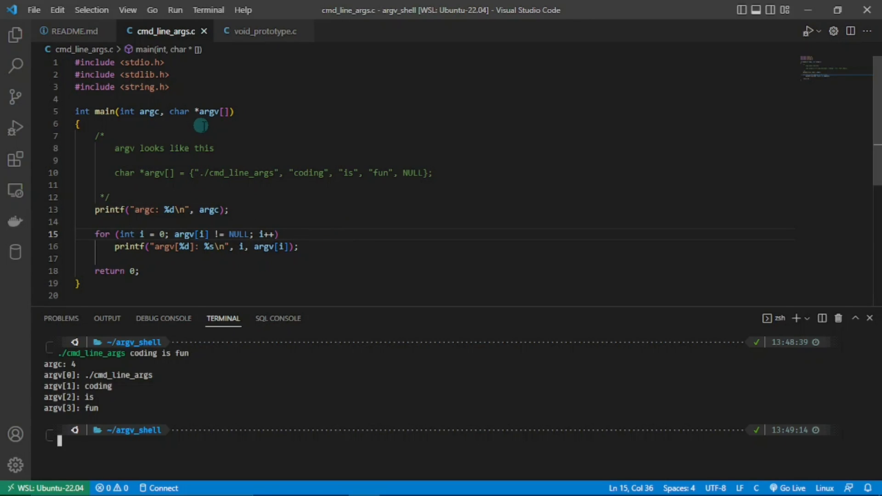
Change main's parameter from char *argv[] to char **argv and rerun the recompiled program
left_click(227, 112)
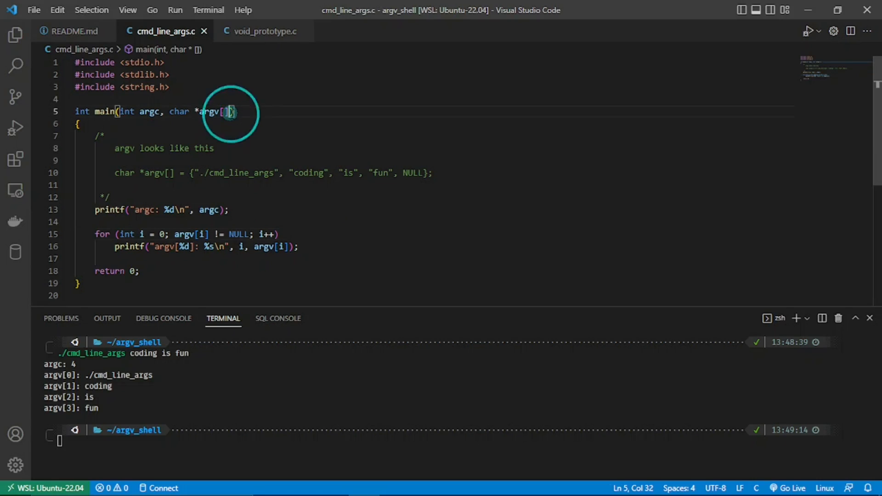
key("Backspace")
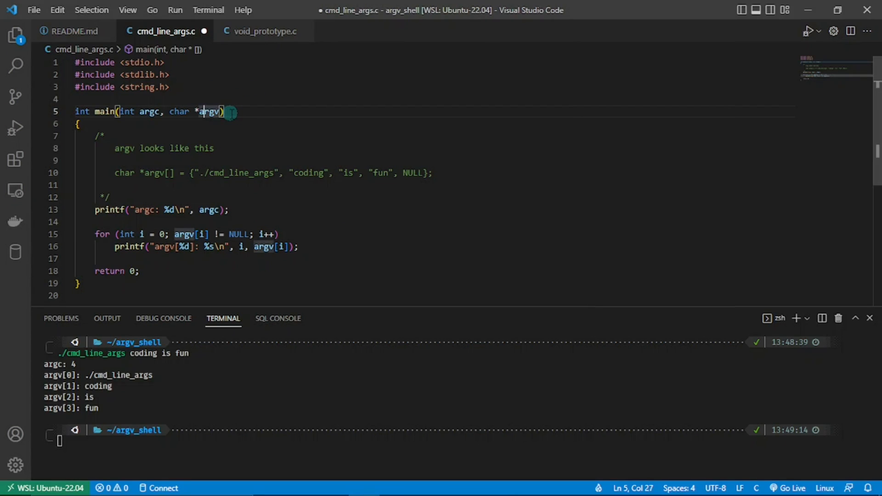
type("*")
left_click(436, 441)
type("gcc cmd_line_args.c -o cmd_line_args")
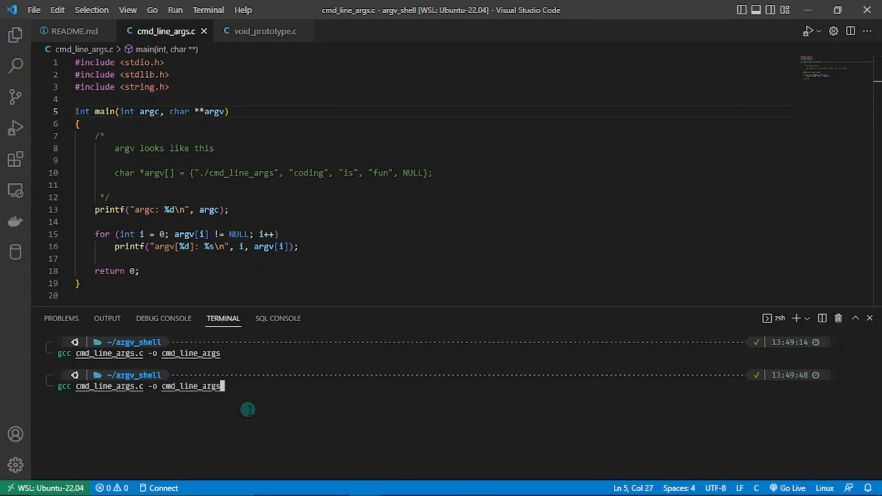
key("Return")
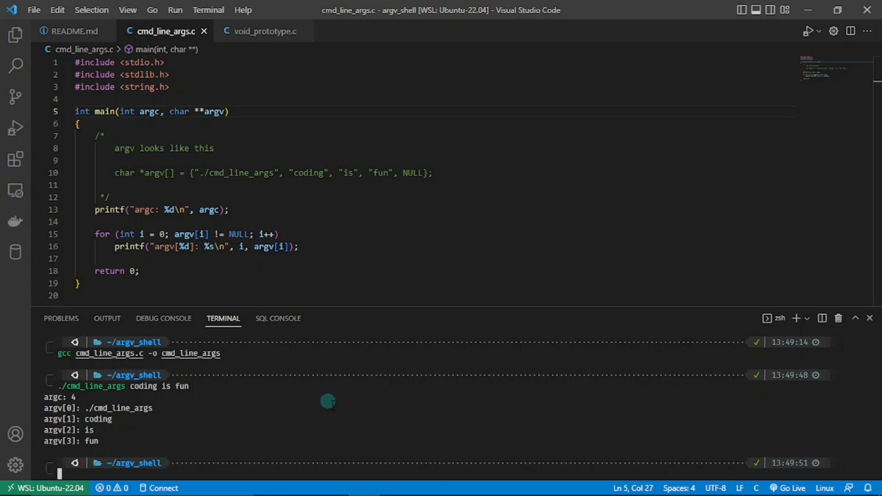
mouse_move(185, 405)
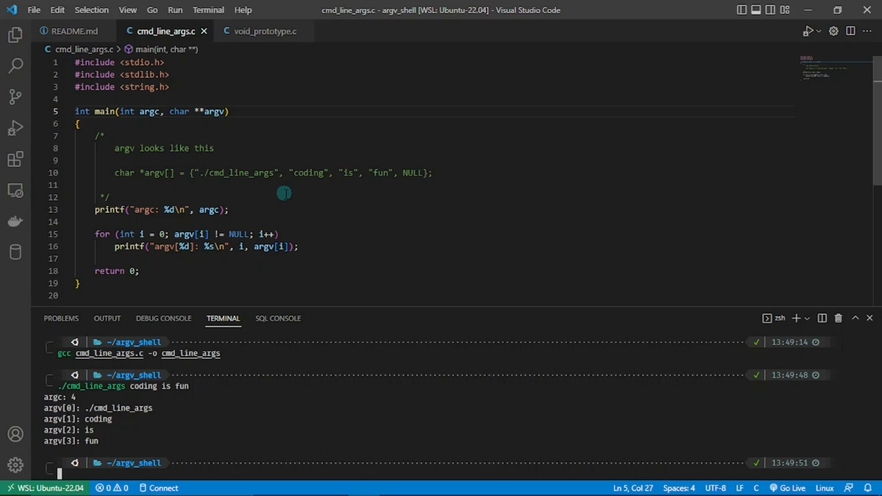
mouse_move(201, 186)
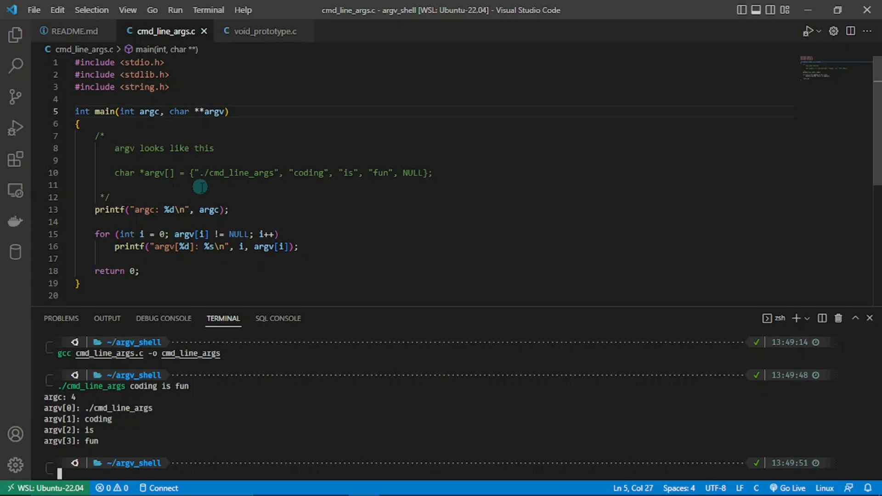
mouse_move(238, 187)
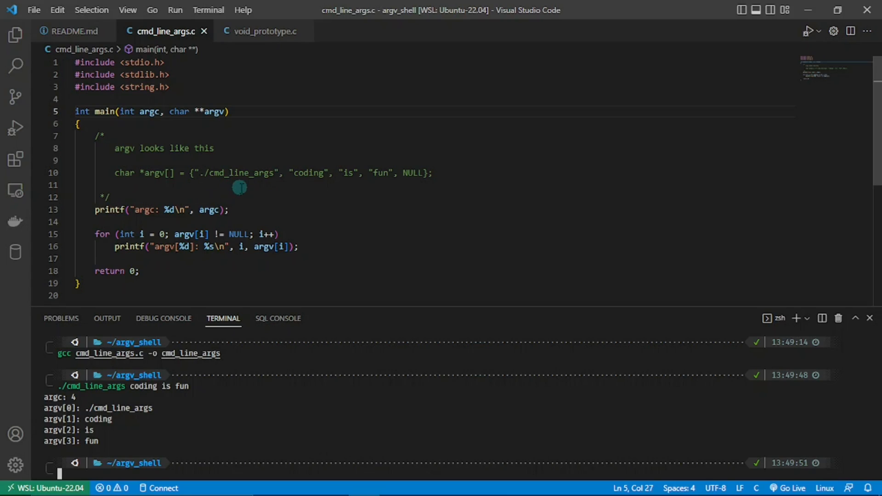
mouse_move(270, 175)
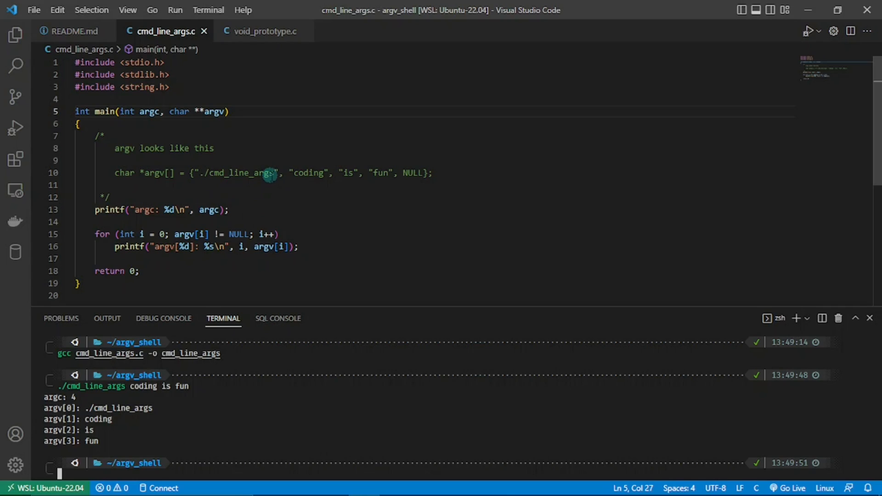
mouse_move(530, 408)
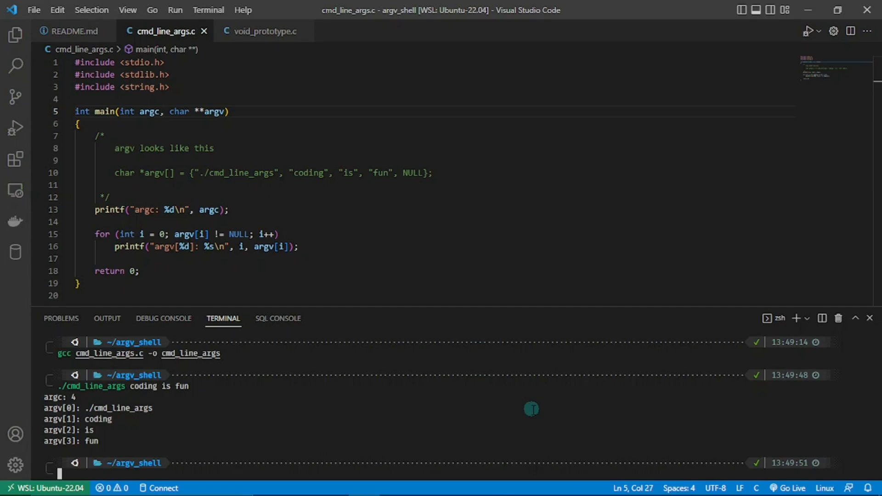